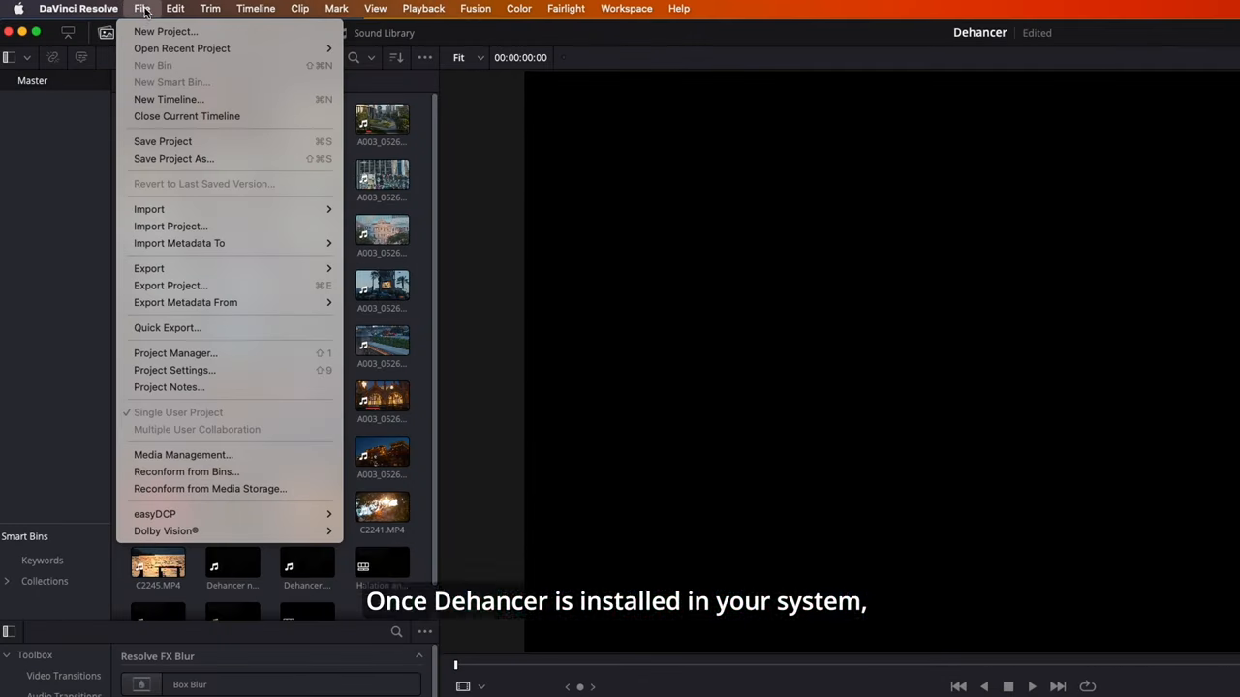
mouse_move(174, 370)
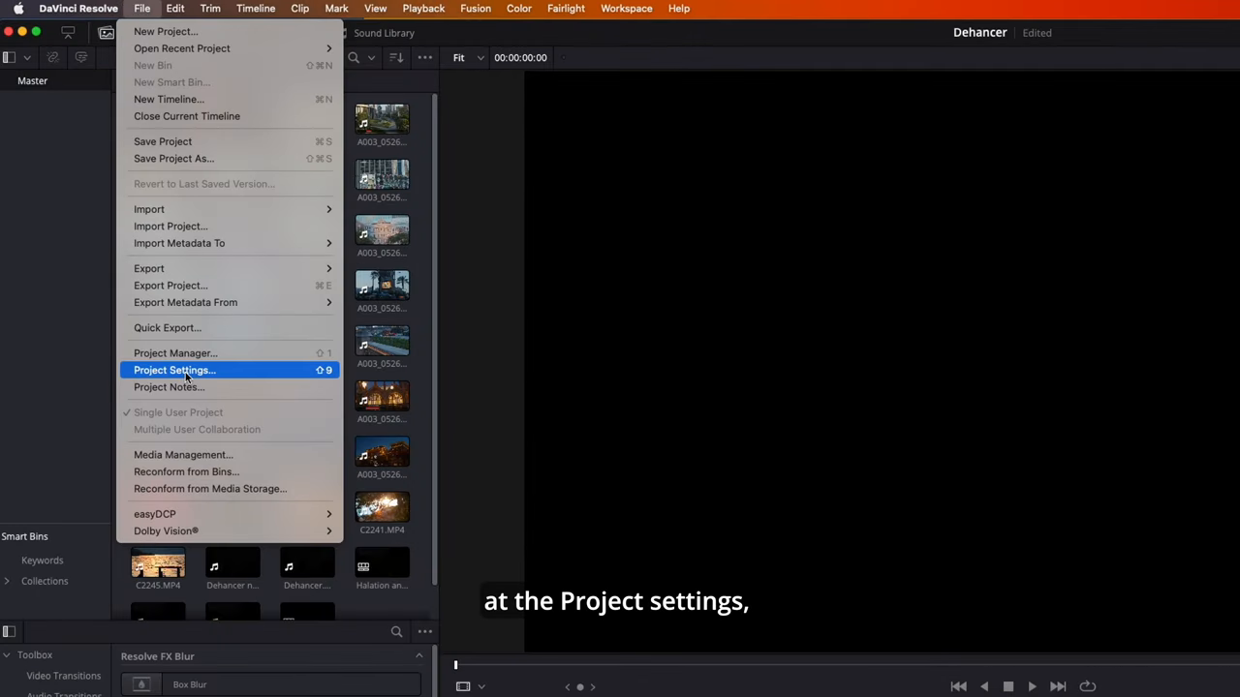
Review Master Settings and Color Management: separate color space and gamma on, Rec.709, Gamma 2.4.
left_click(174, 370)
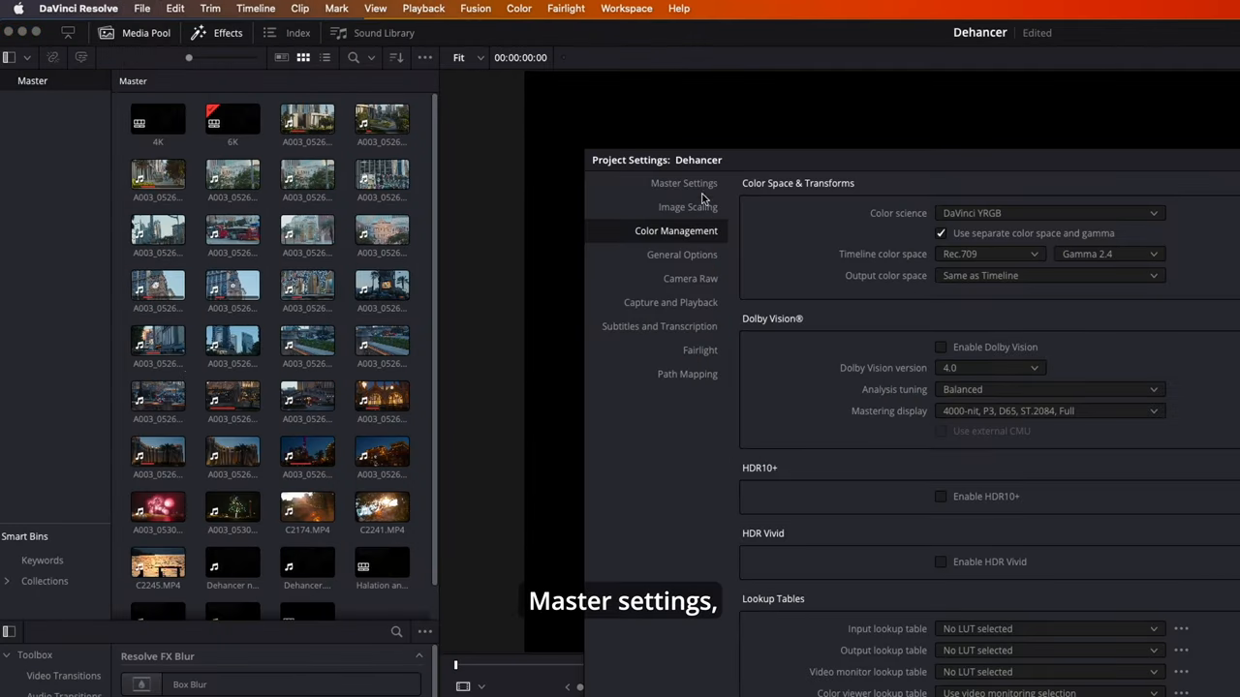
left_click(684, 183)
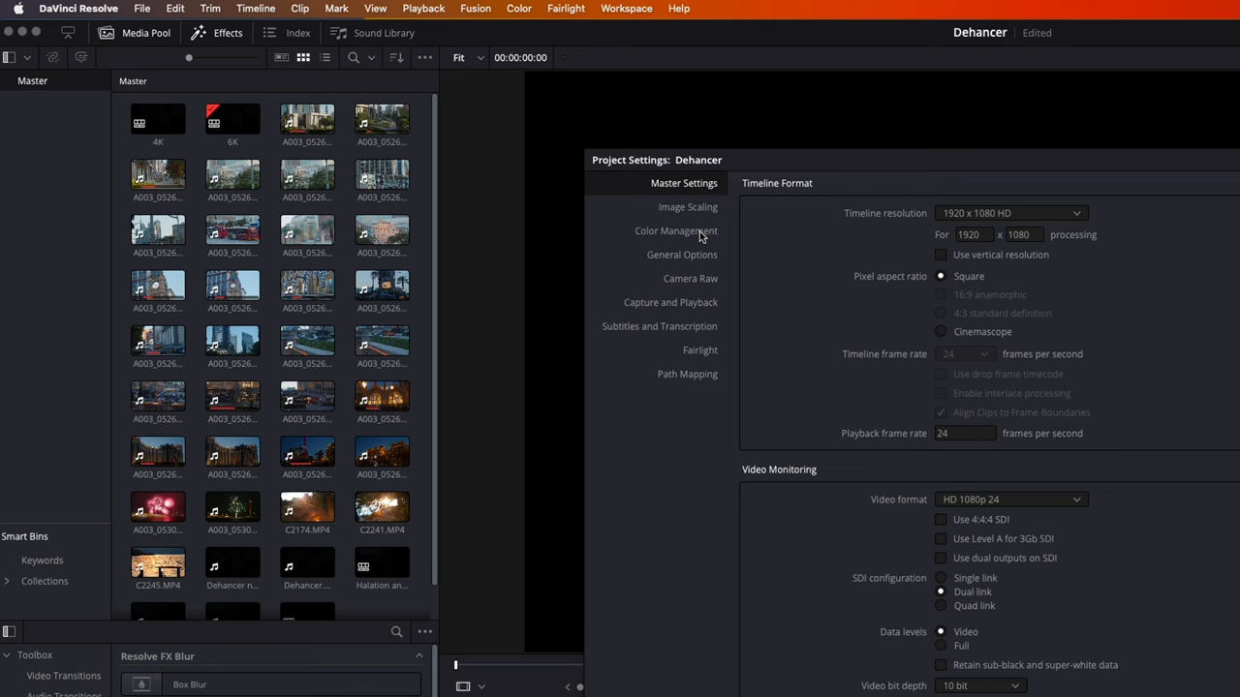
left_click(675, 230)
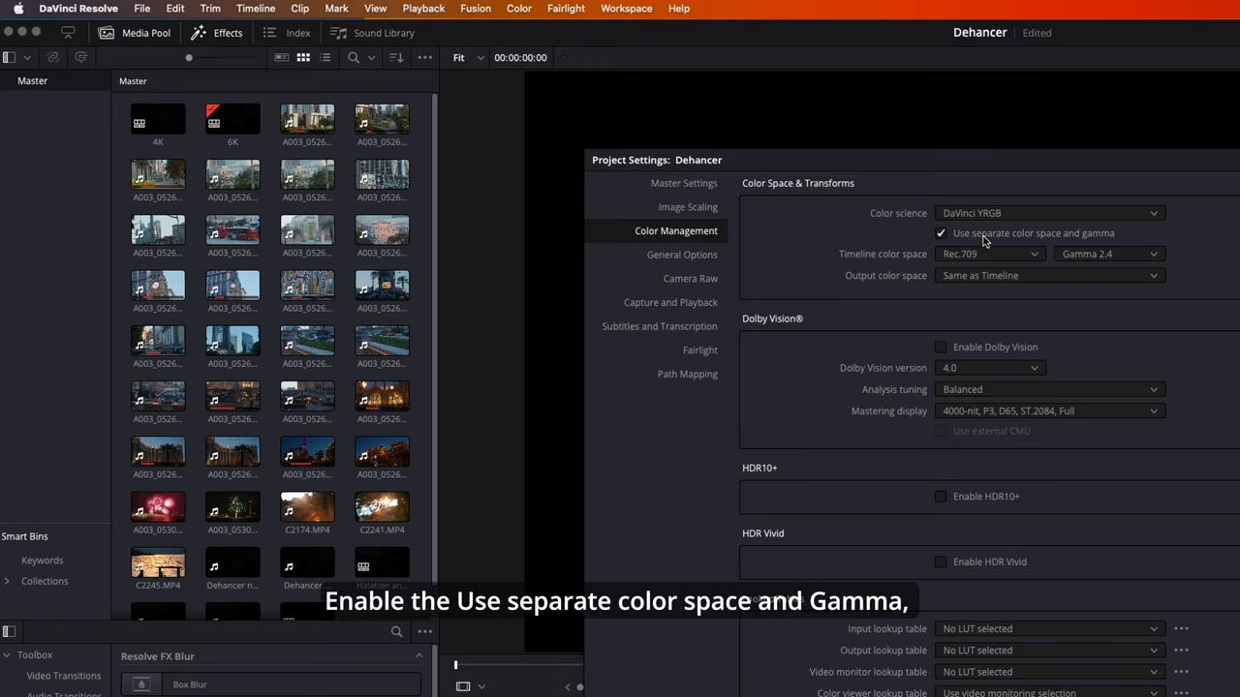
mouse_move(1045, 243)
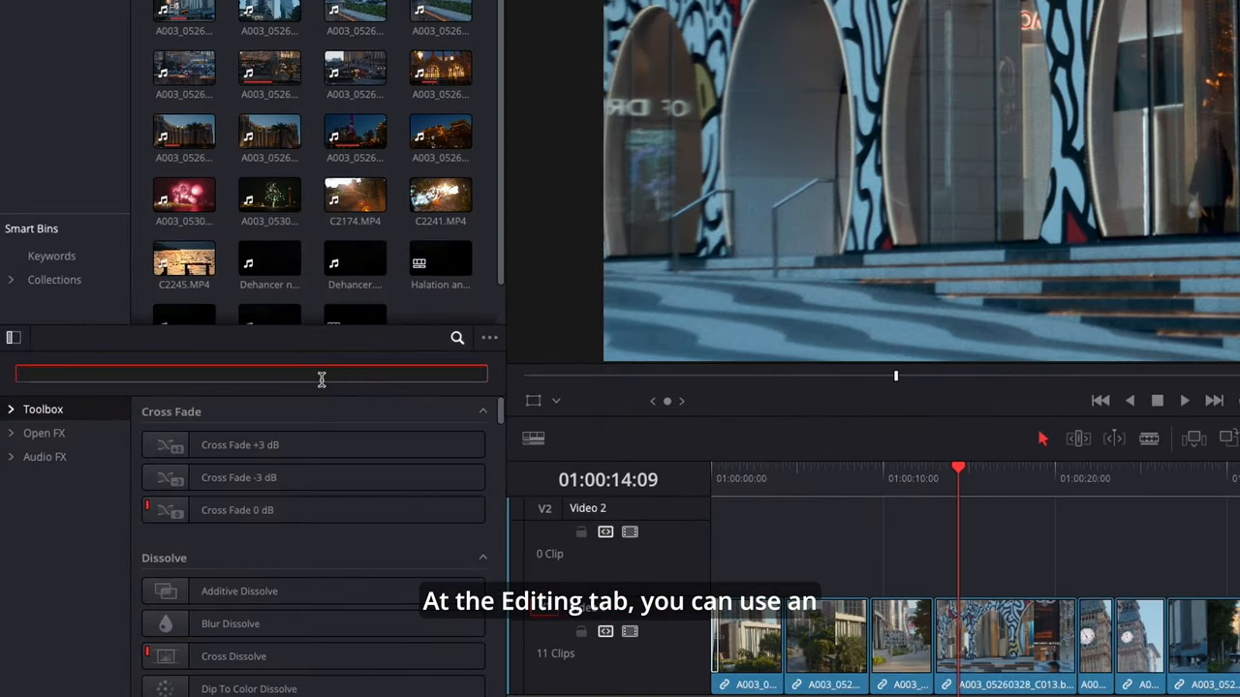
Search Effects for 'adjus' to find the Adjustment Clip, then switch to the Color page.
type("adjus")
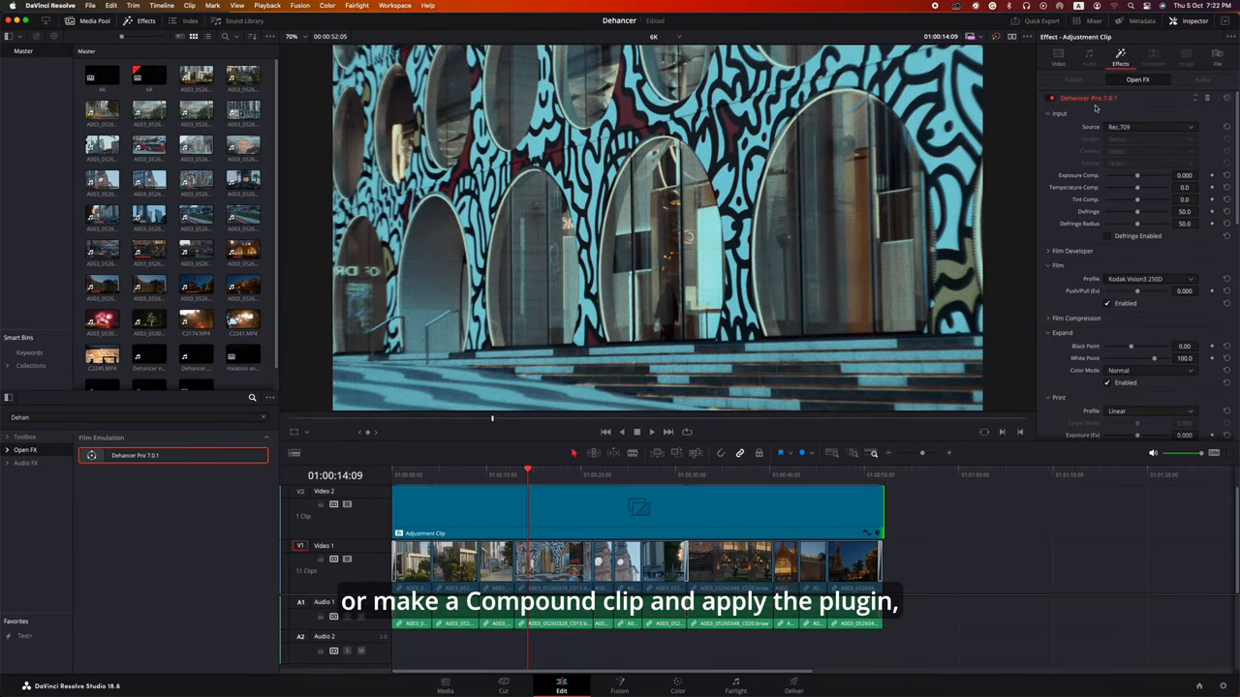
mouse_move(776, 517)
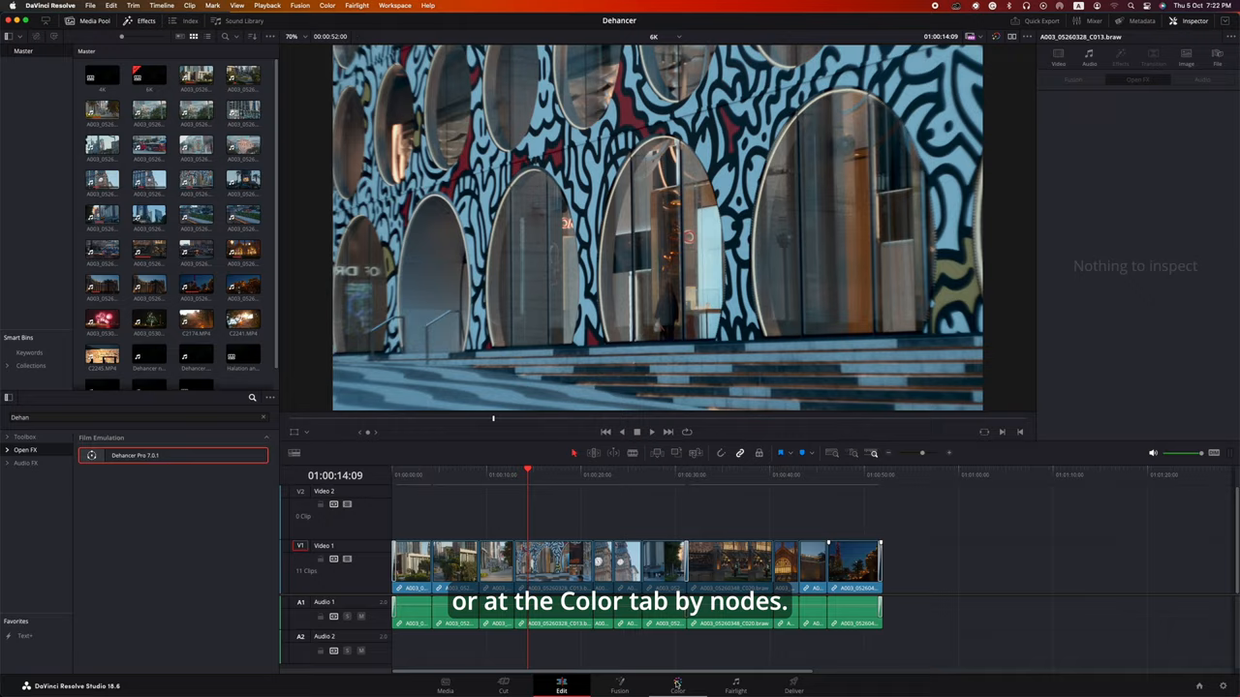
left_click(677, 685)
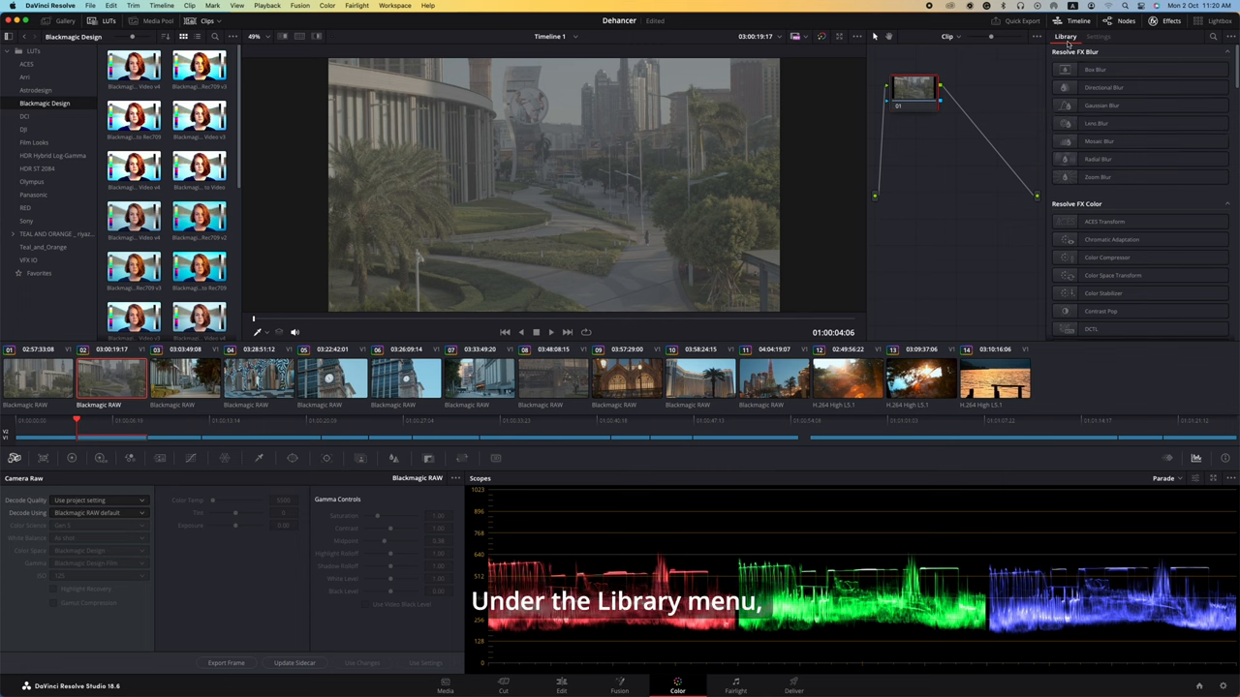
Scroll the Library to Dehancer, select the RAW node, then show the Dehancer node's settings.
scroll("down", 3)
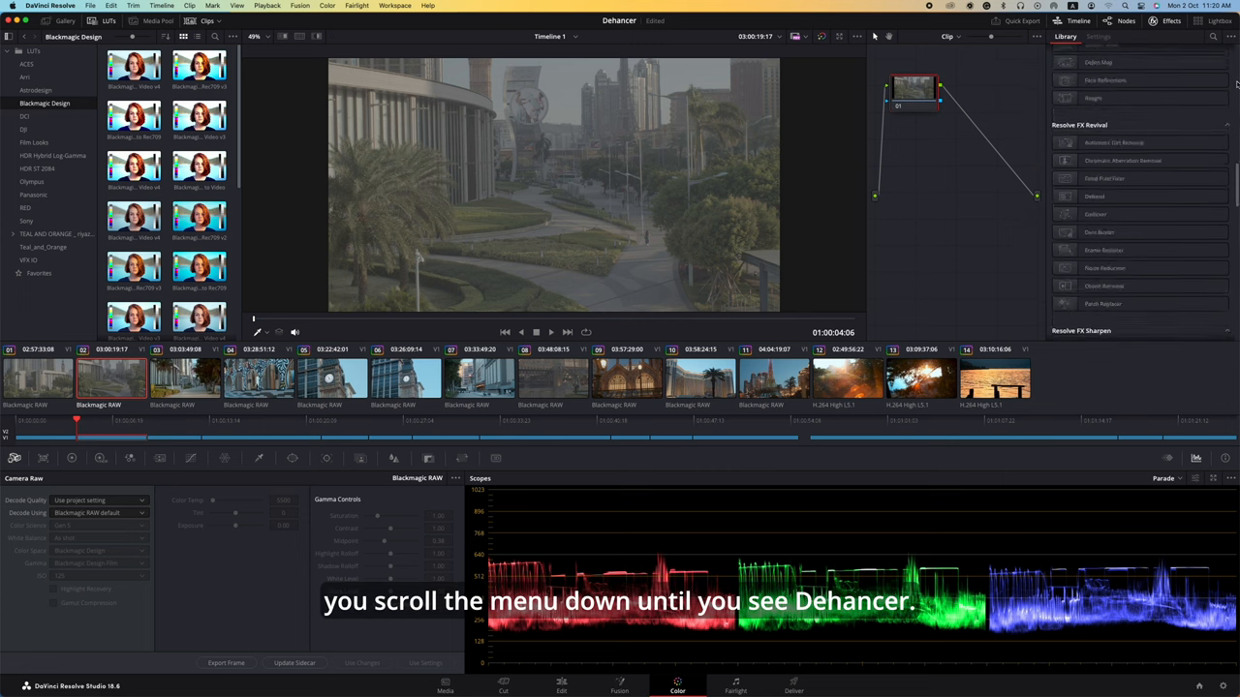
scroll("down", 3)
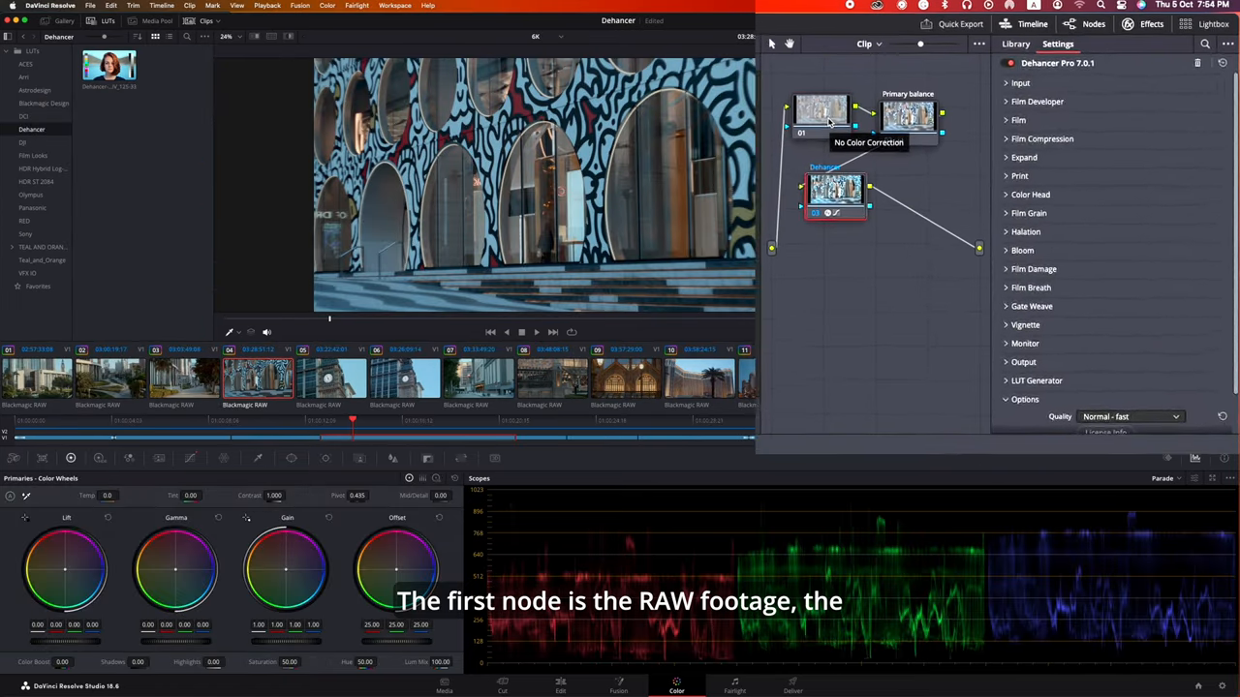
left_click(999, 46)
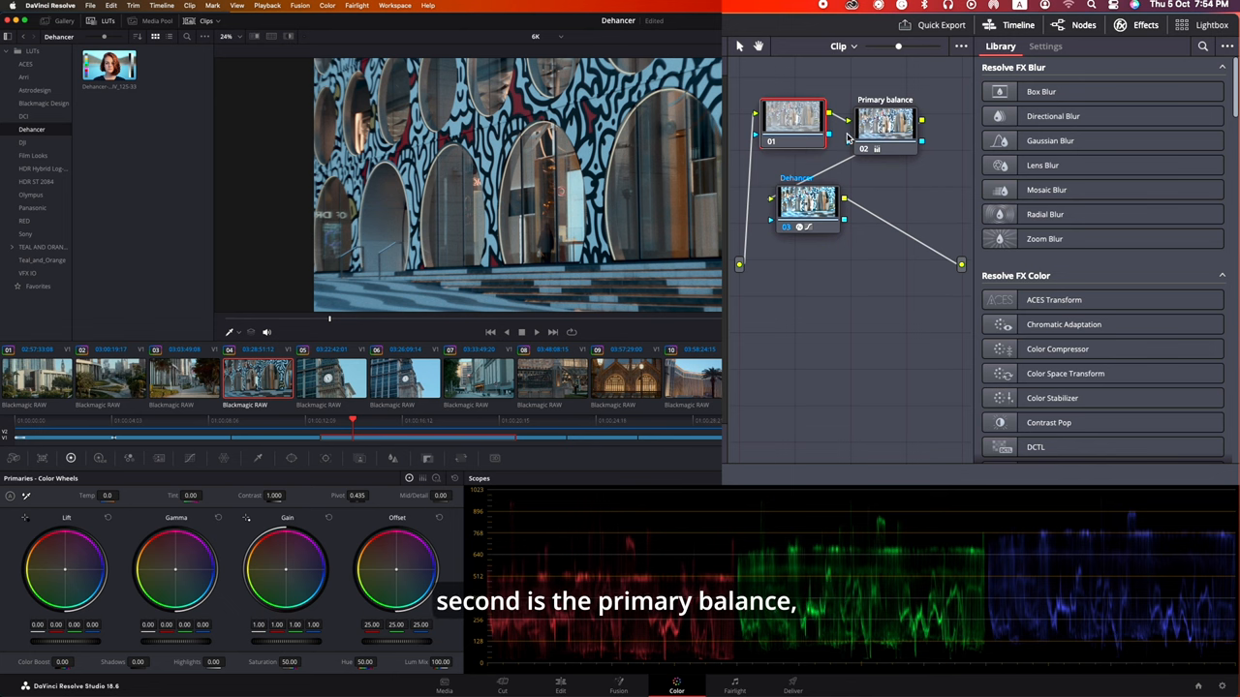
mouse_move(884, 143)
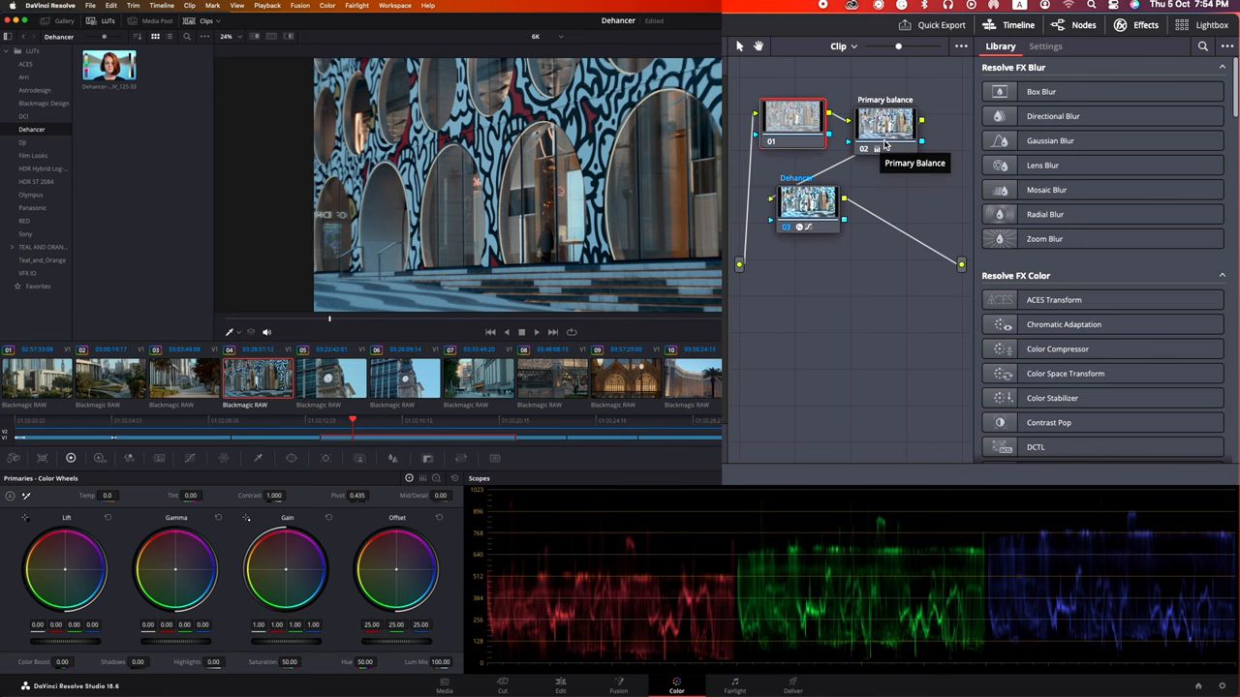
mouse_move(807, 200)
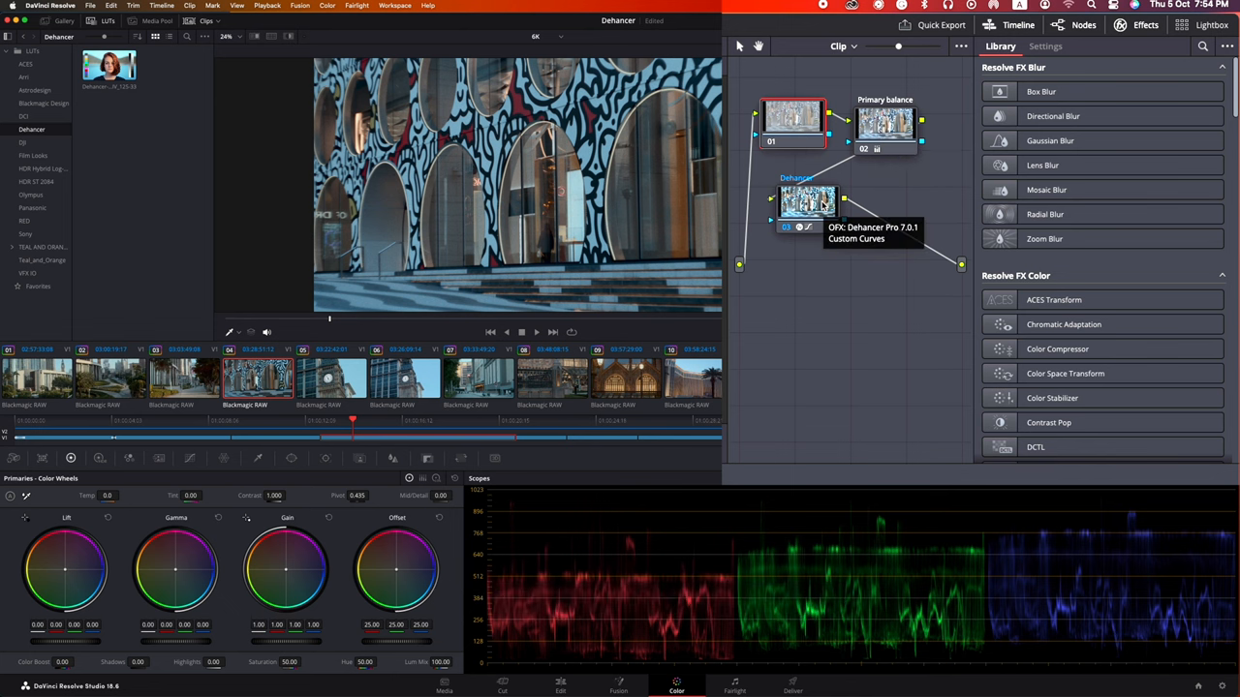
left_click(1095, 36)
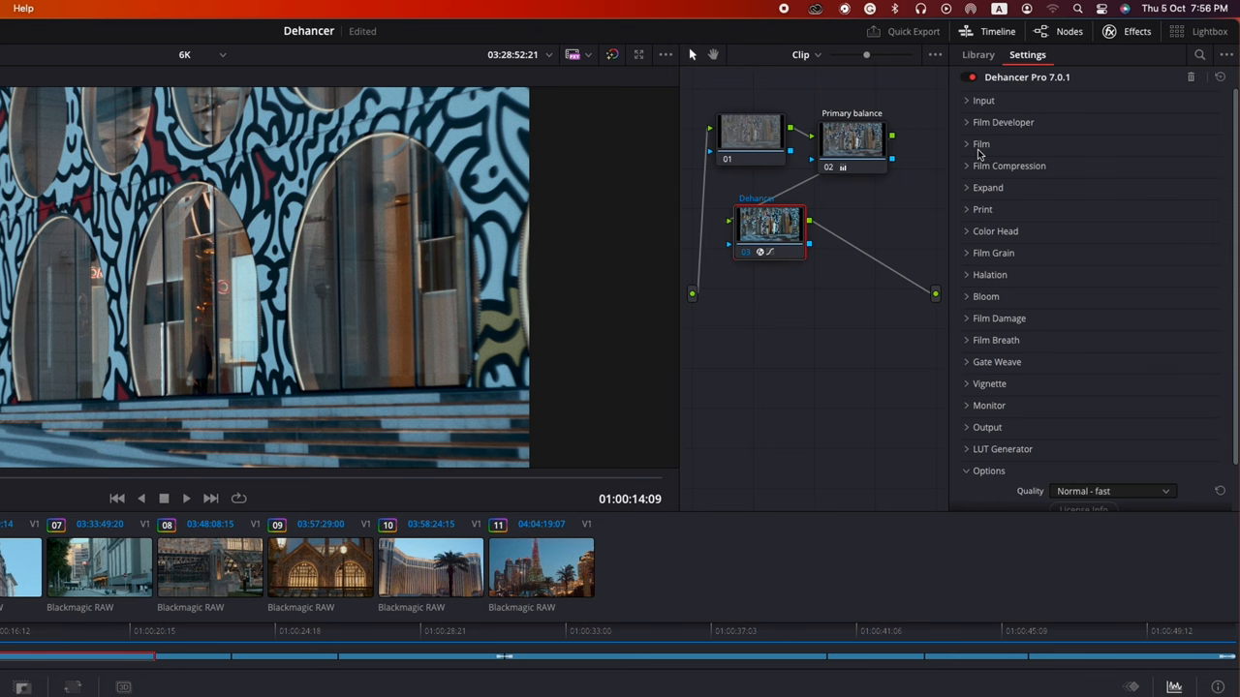
Expand Dehancer's Film section and browse the film profile list past Kodak Aerocolor IV 125.
left_click(981, 143)
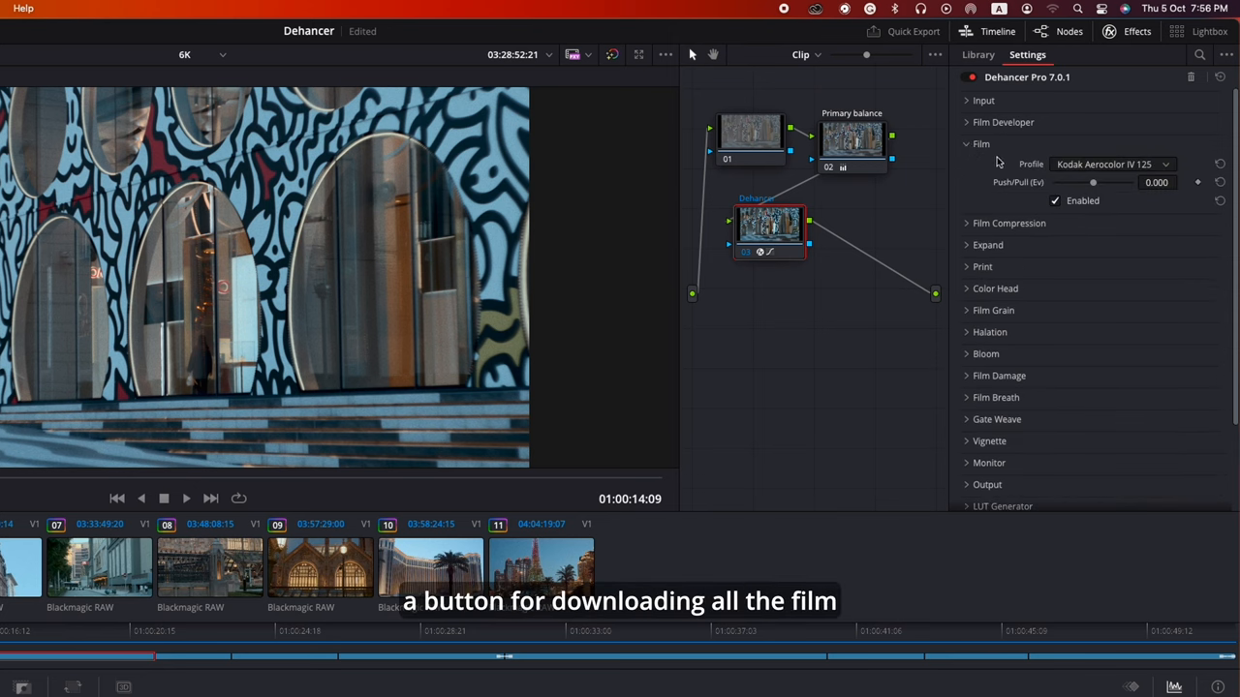
mouse_move(1122, 210)
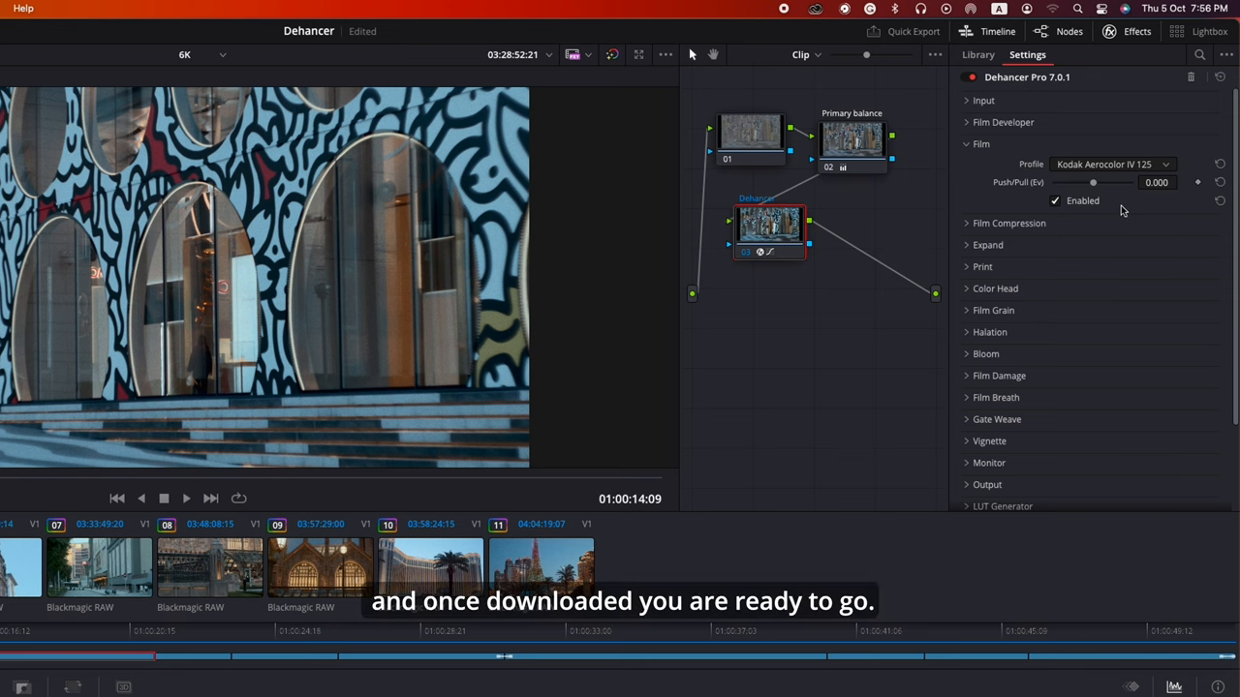
left_click(1112, 163)
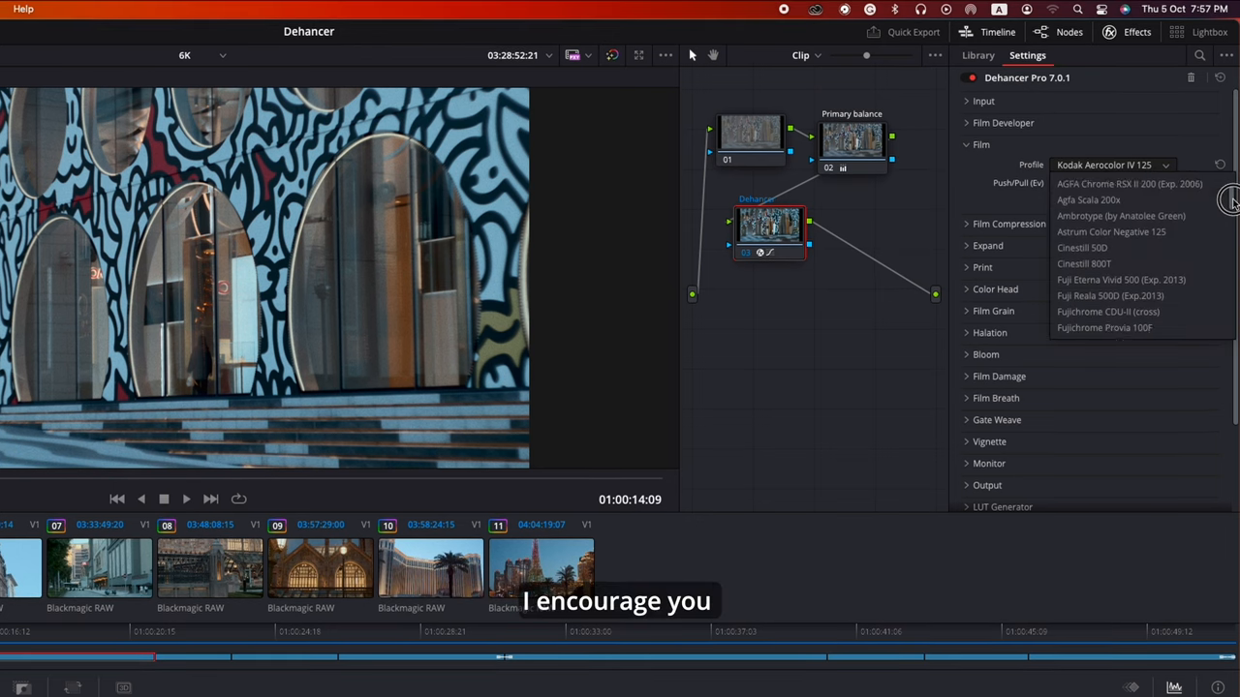
scroll("down", 3)
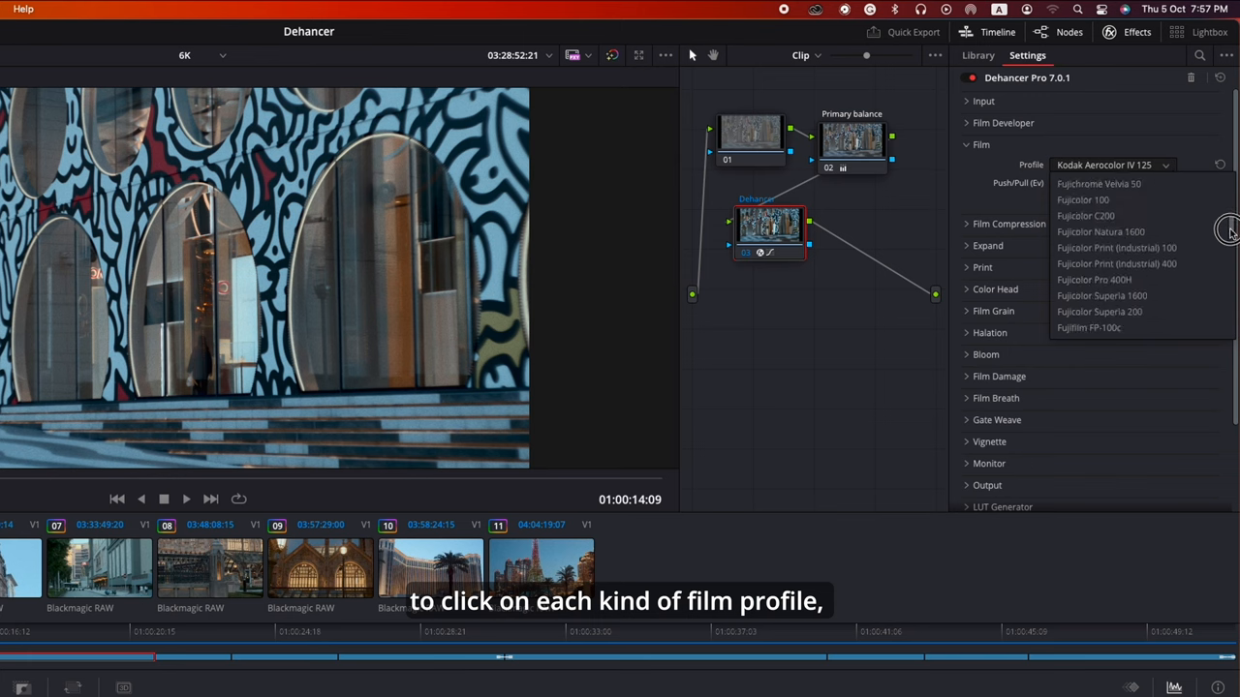
scroll("down", 3)
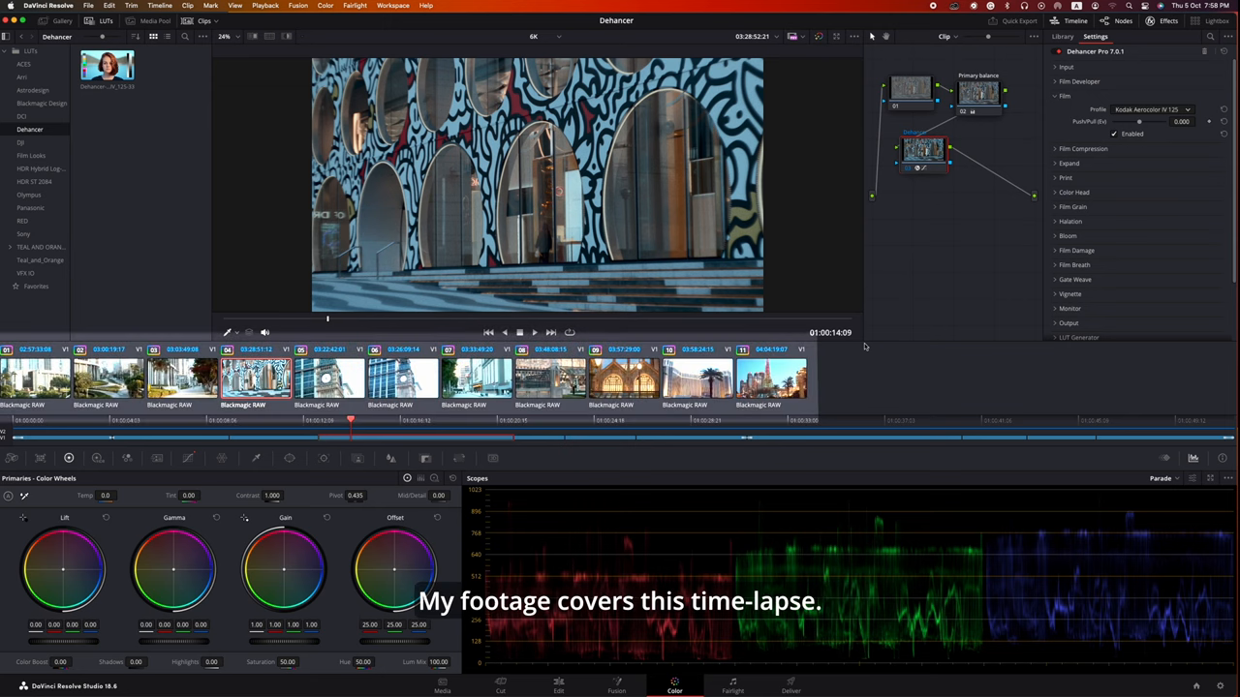
In Camera Raw, decode the clip using Clip settings and warm the colour temperature.
left_click(12, 457)
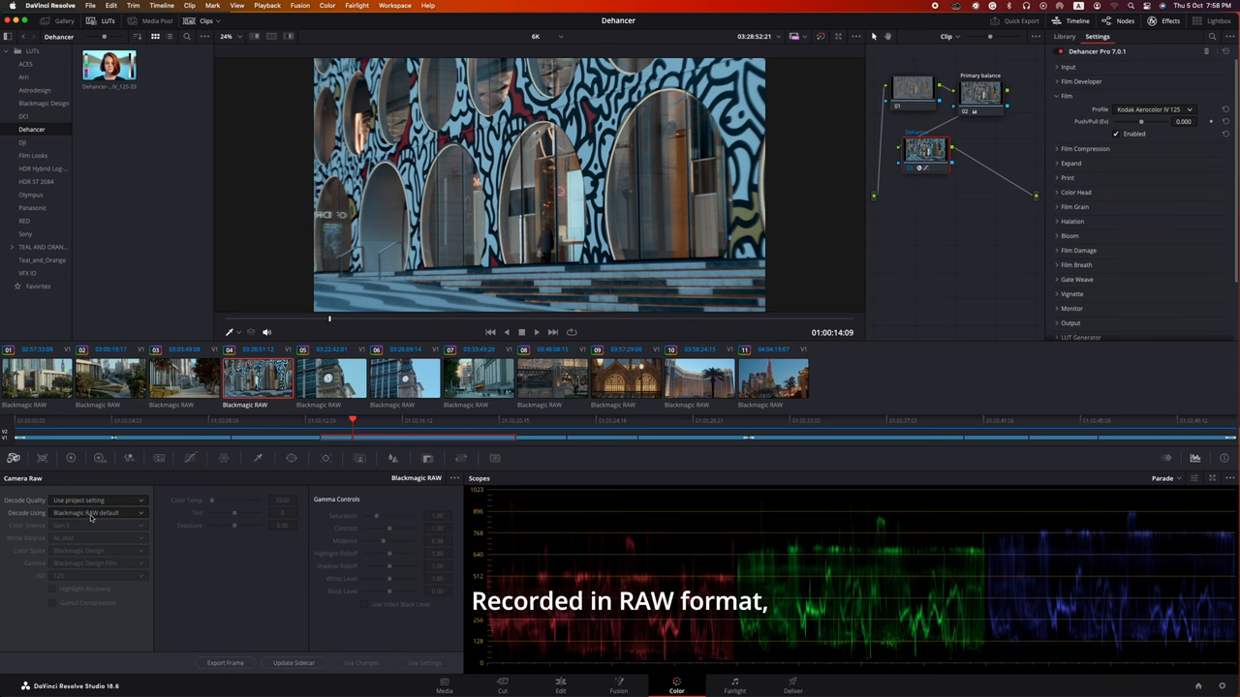
left_click(97, 513)
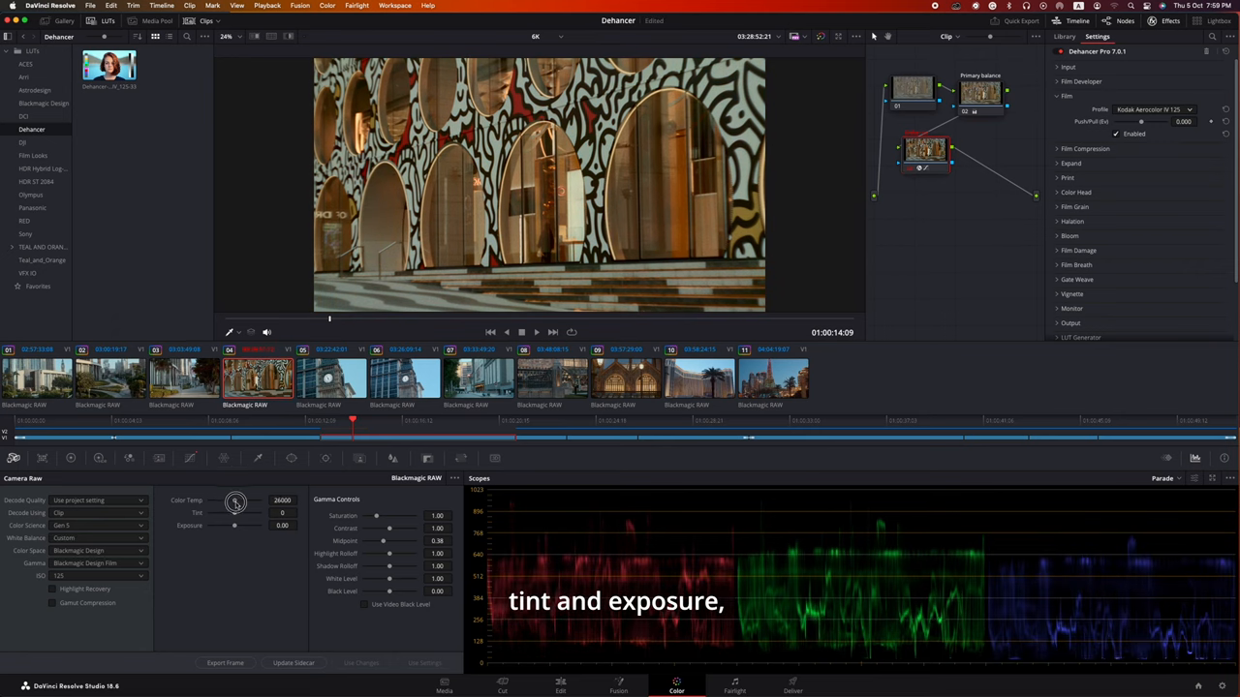
left_click_drag(235, 502, 207, 502)
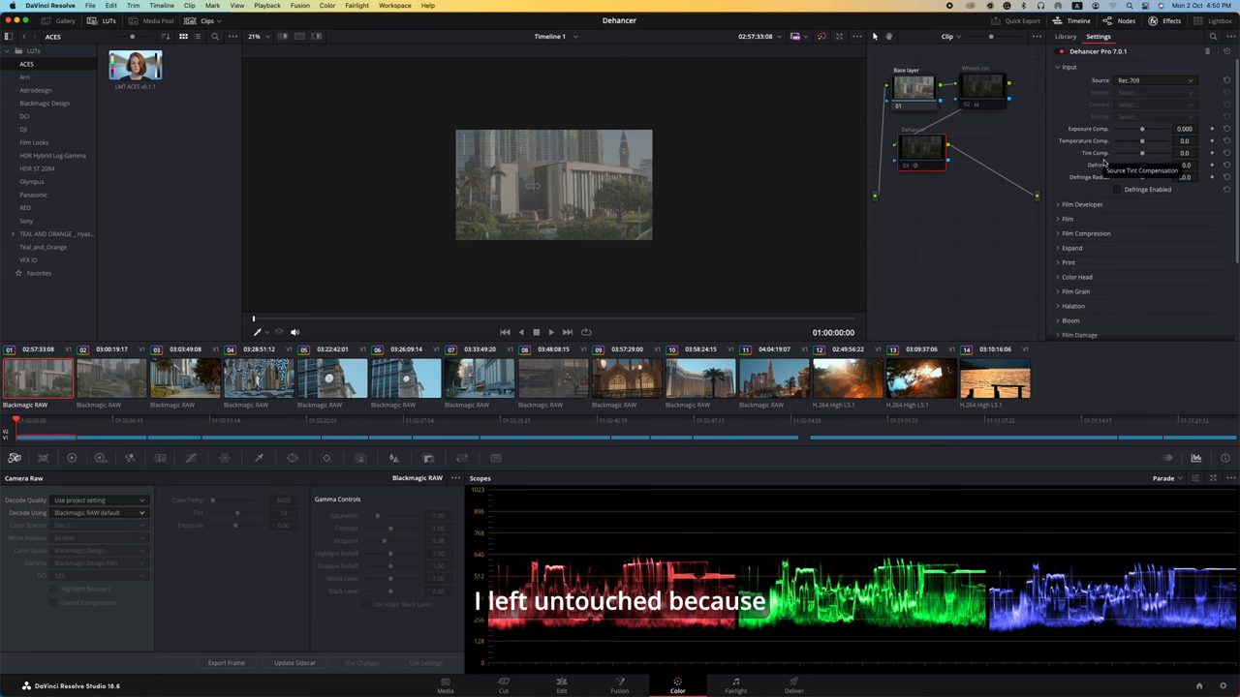
Reset Dehancer's Tint Comp to zero and expand the Film section.
left_click(1227, 129)
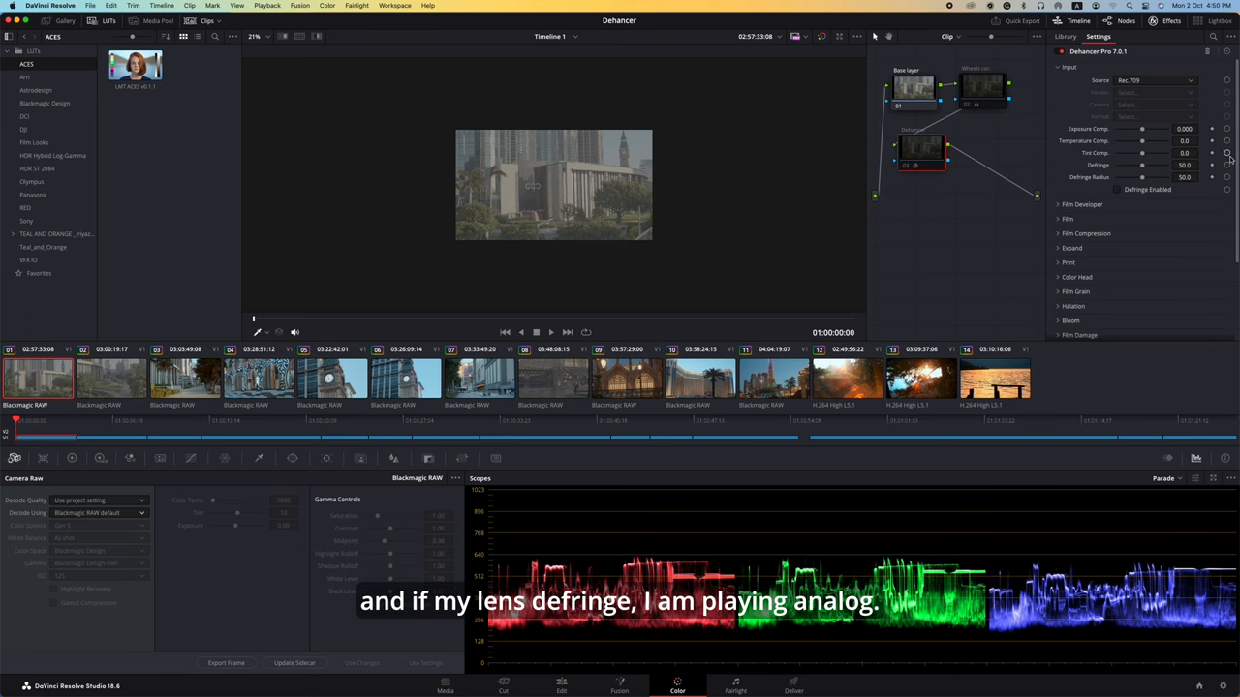
mouse_move(1228, 162)
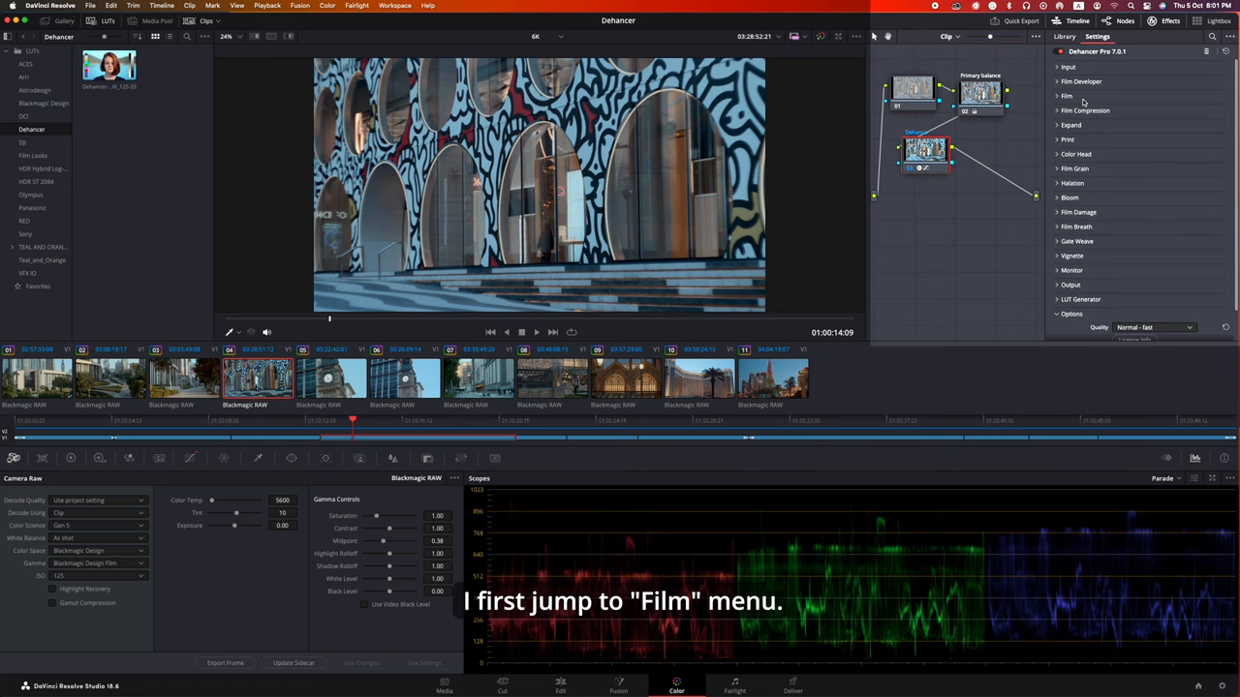
left_click(1066, 95)
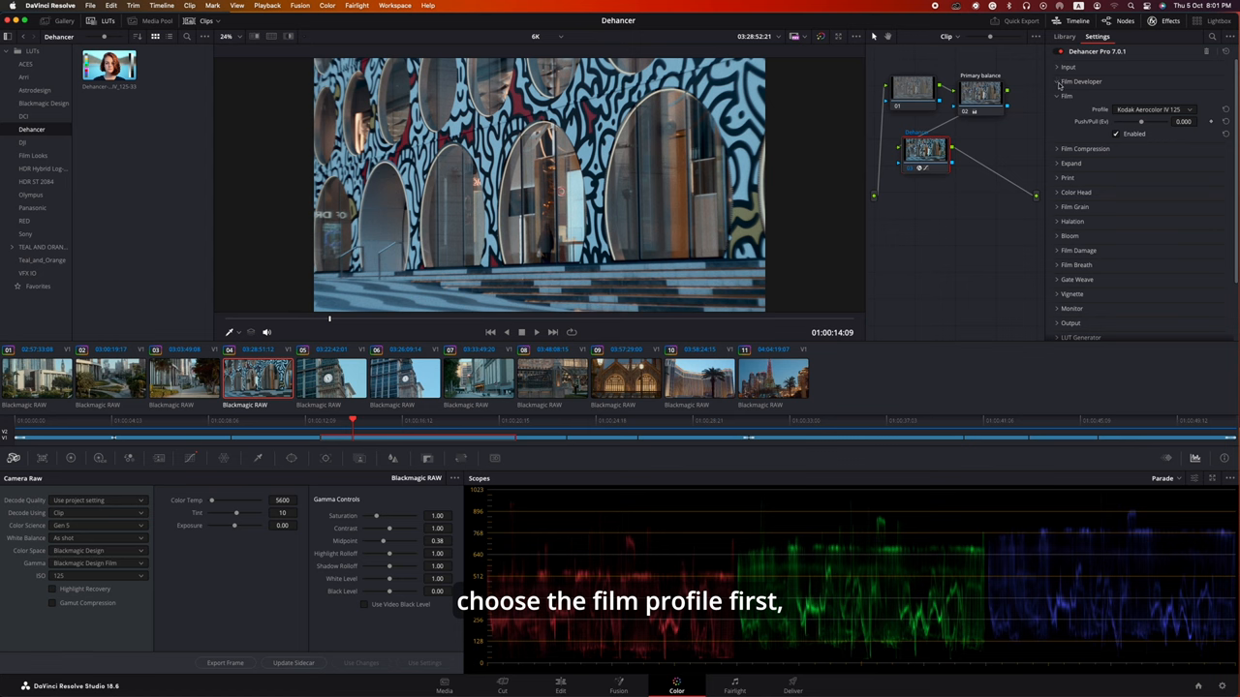
Expand Film Developer and Film Compression to show Impact 60, White Point 100, Tonal Range 30.
left_click(1059, 82)
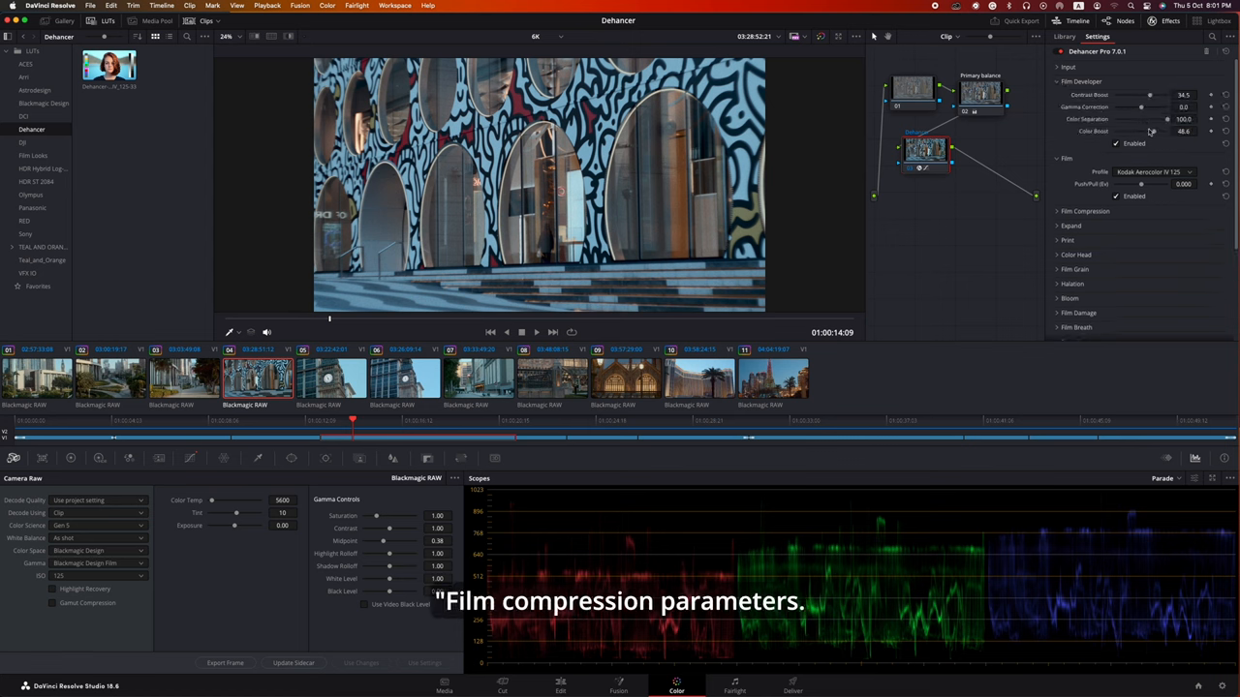
left_click(1085, 211)
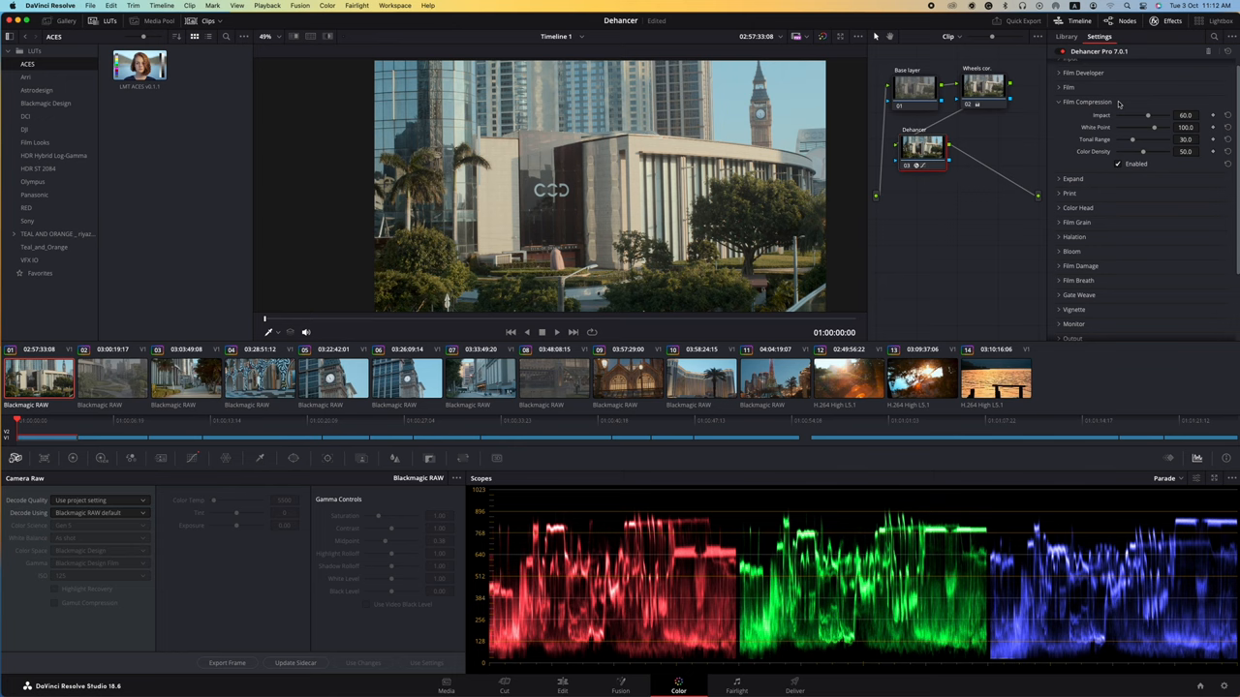
Test the Impact and White Point sliders, returning them to 60 and 100.
left_click_drag(1153, 116, 1135, 115)
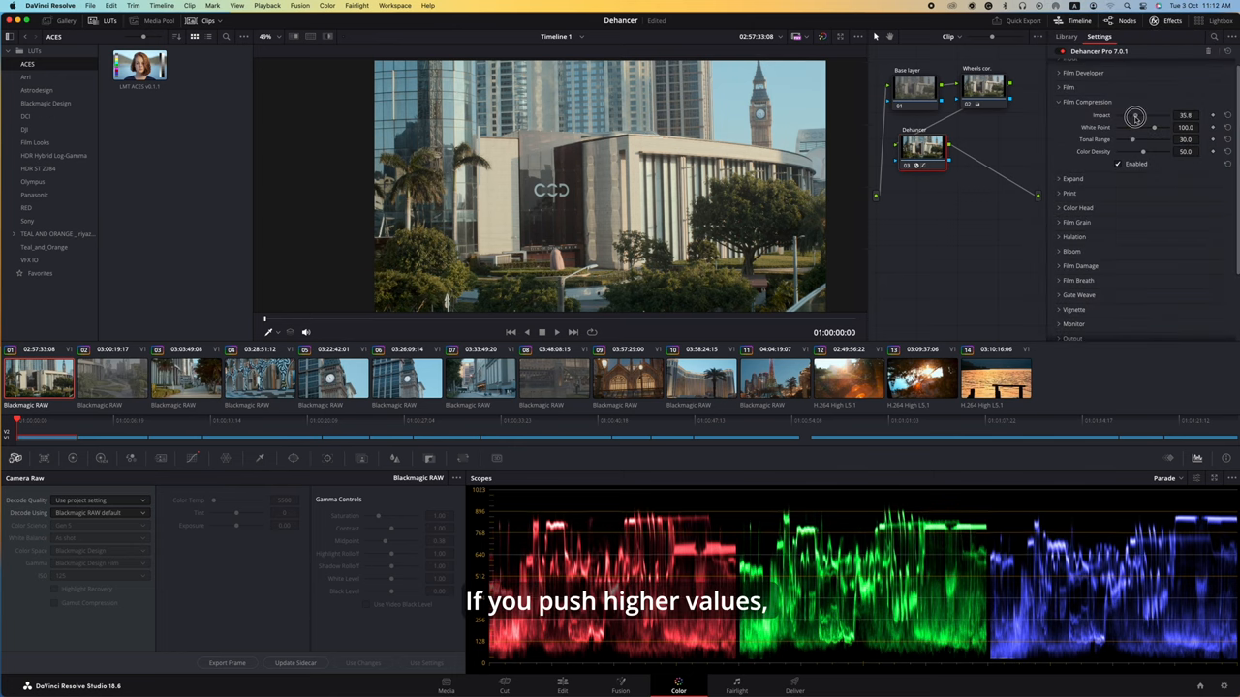
left_click_drag(1143, 116, 1162, 115)
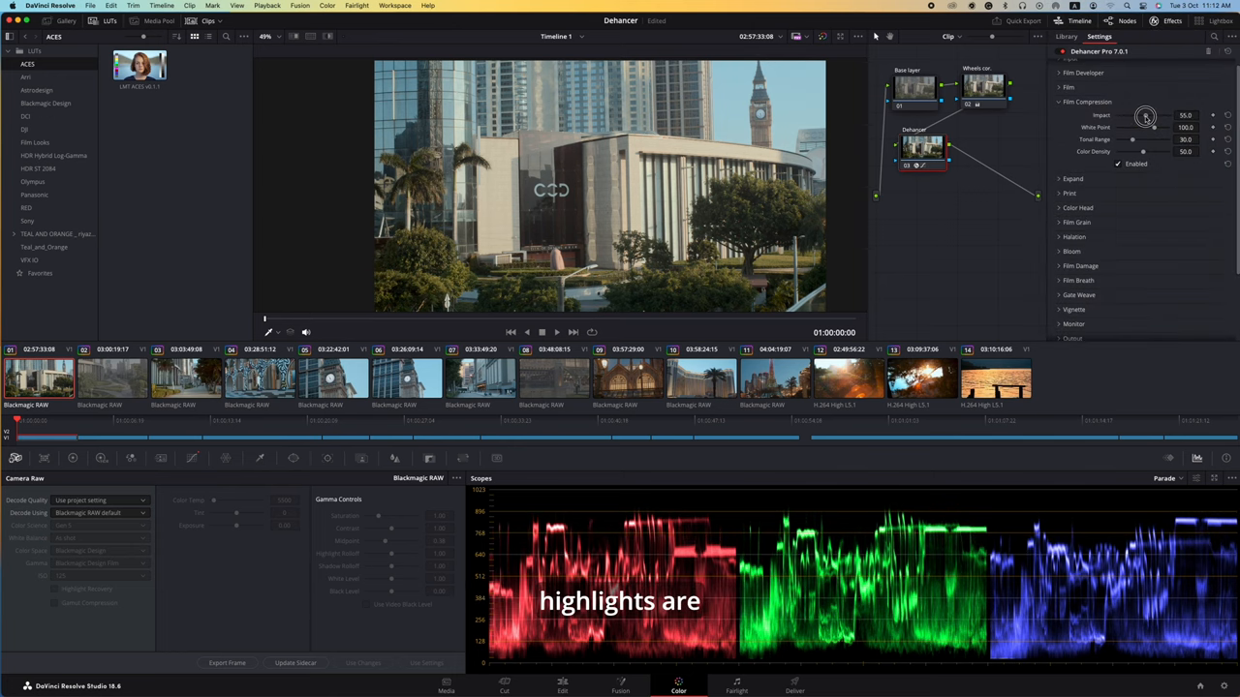
left_click_drag(1145, 116, 1155, 116)
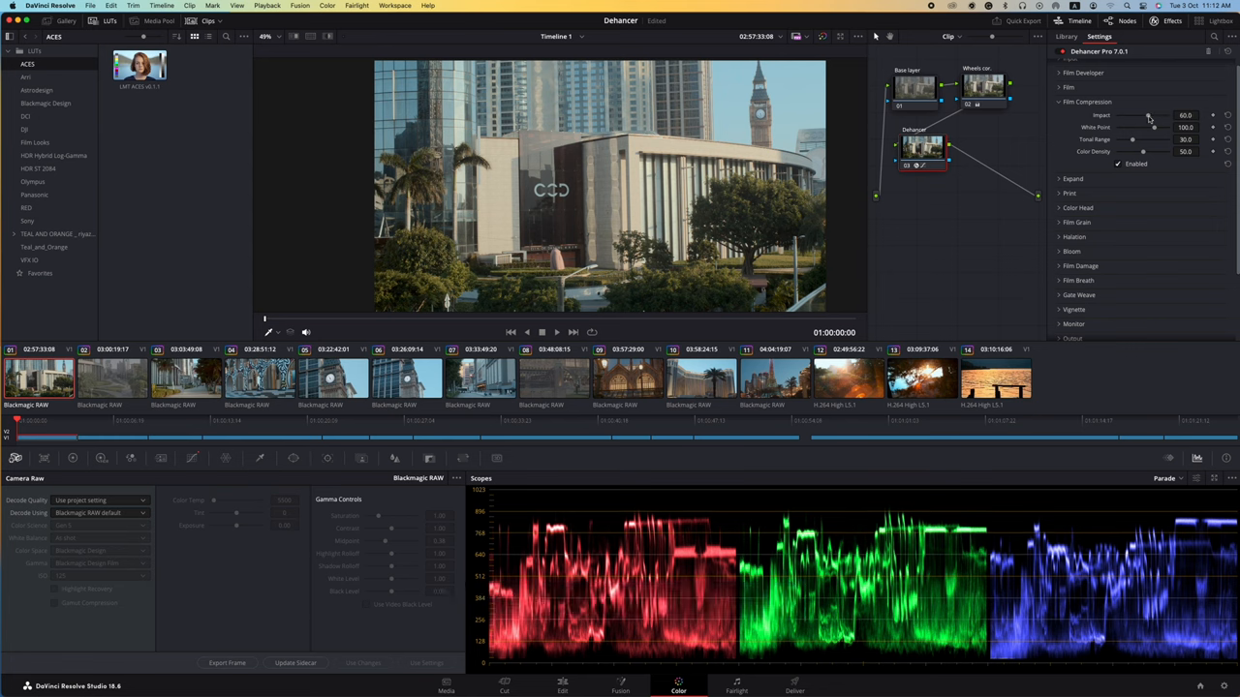
left_click_drag(1155, 127, 1148, 127)
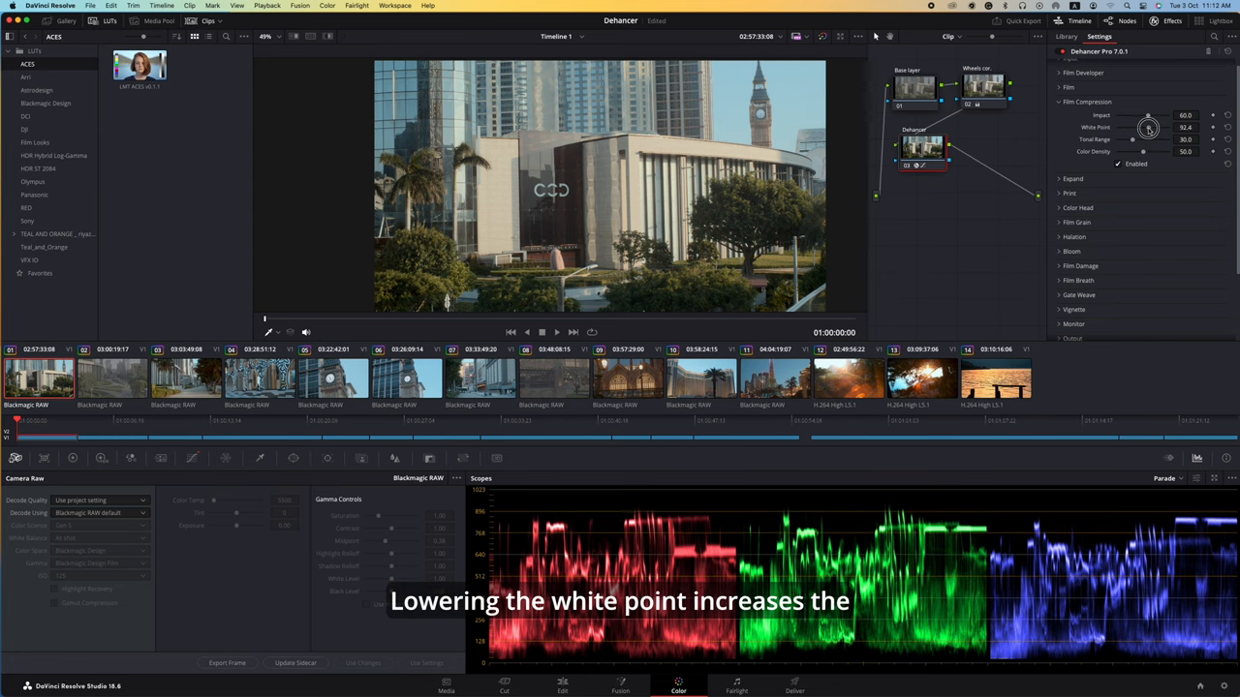
left_click_drag(1147, 127, 1129, 127)
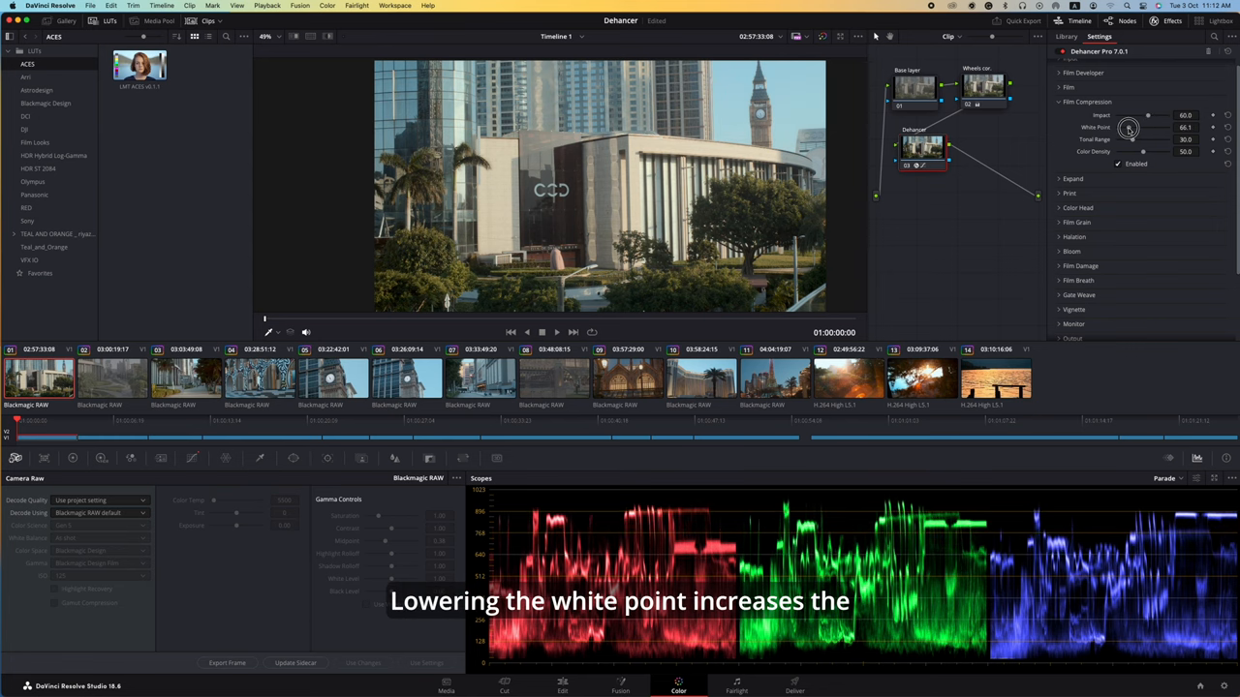
left_click_drag(1128, 126, 1140, 127)
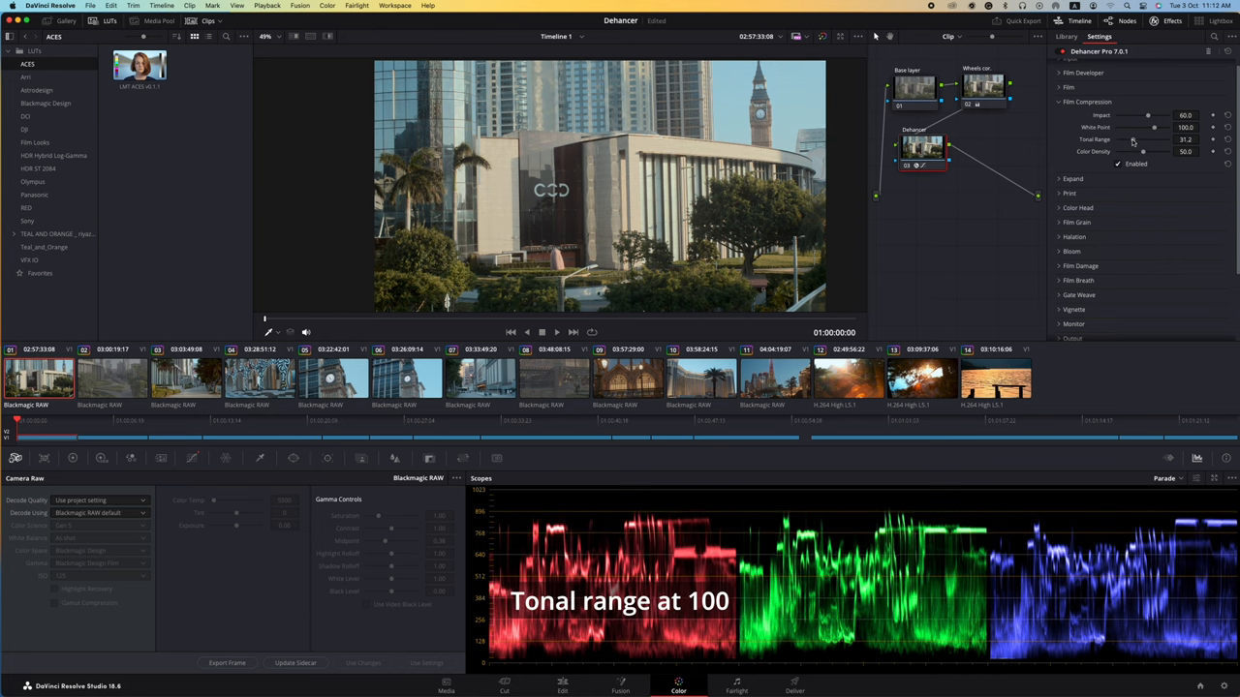
Raise Film Compression Tonal Range to about 84.
left_click_drag(1144, 139, 1148, 138)
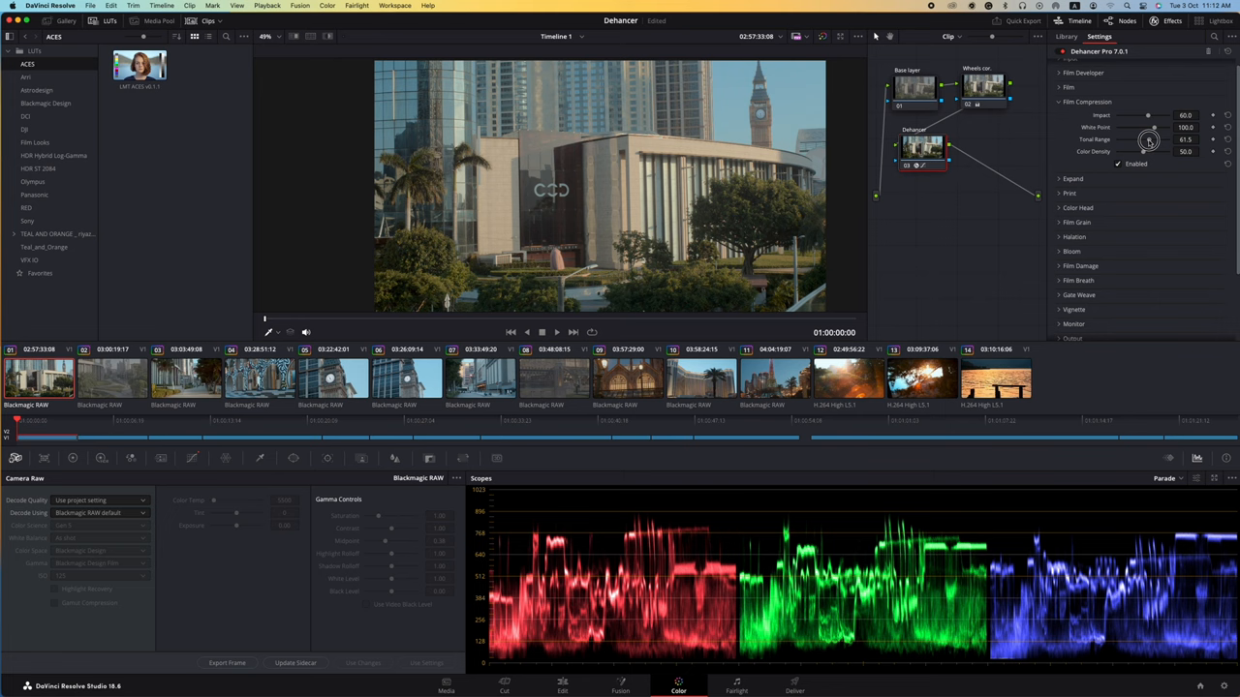
left_click_drag(1148, 138, 1160, 139)
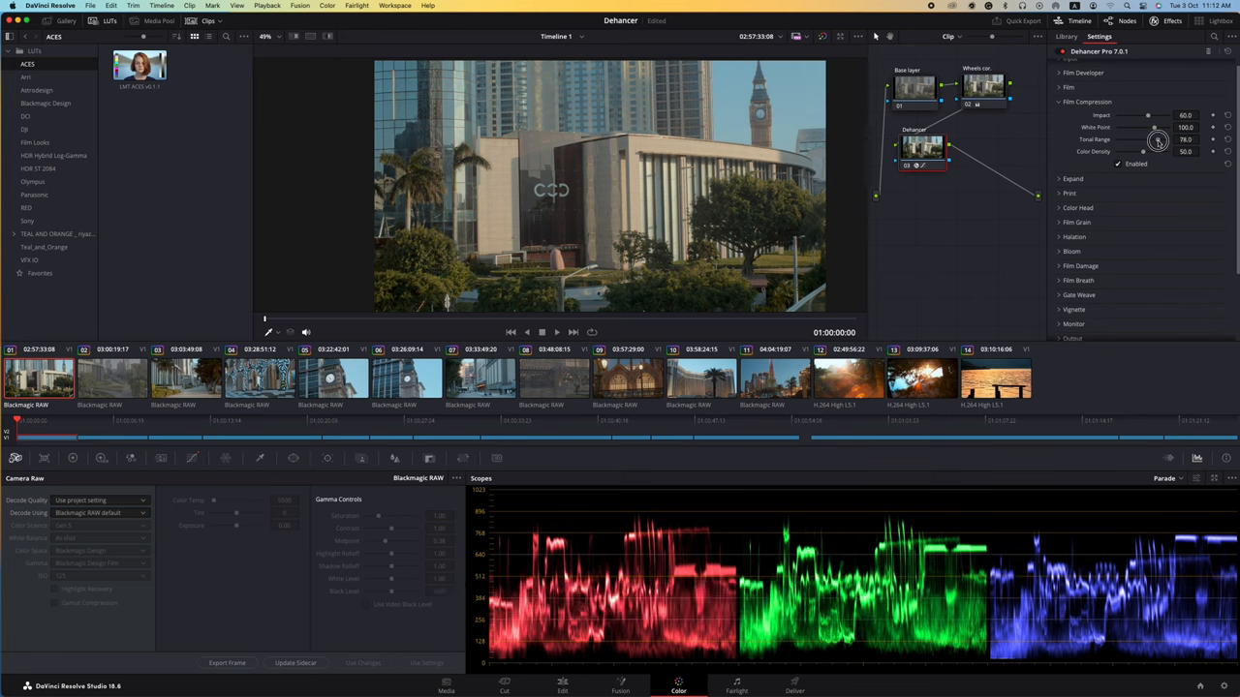
left_click_drag(1142, 138, 1149, 139)
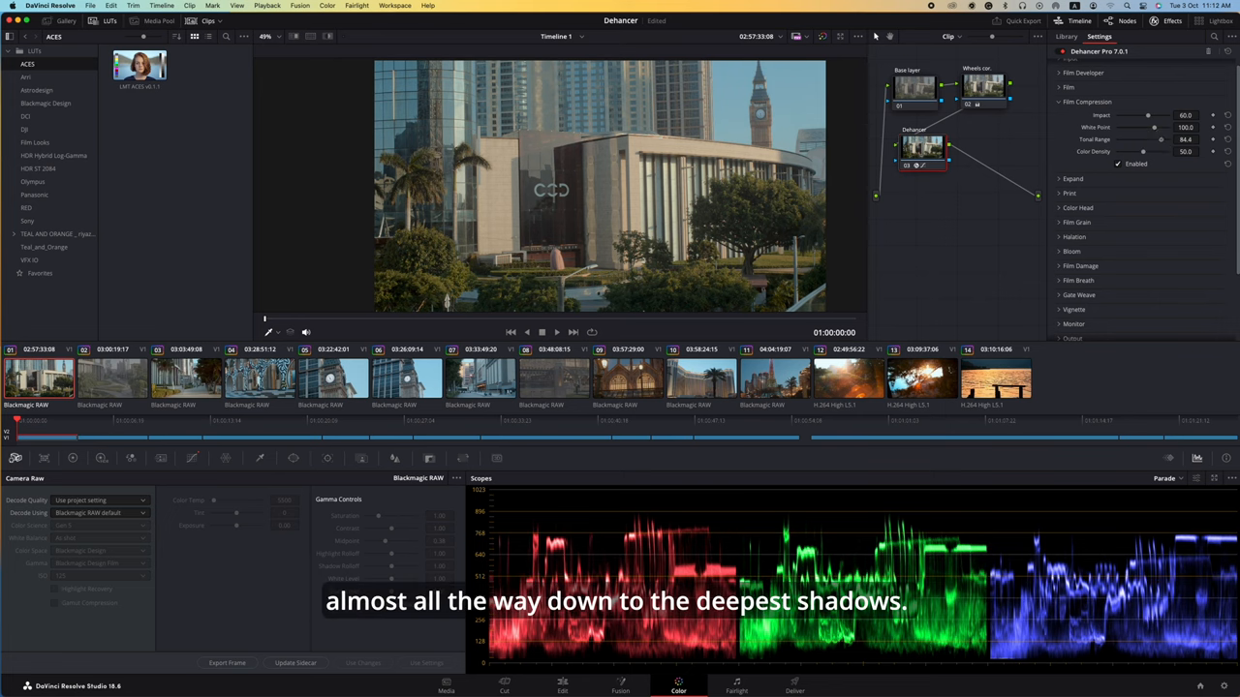
left_click(1072, 116)
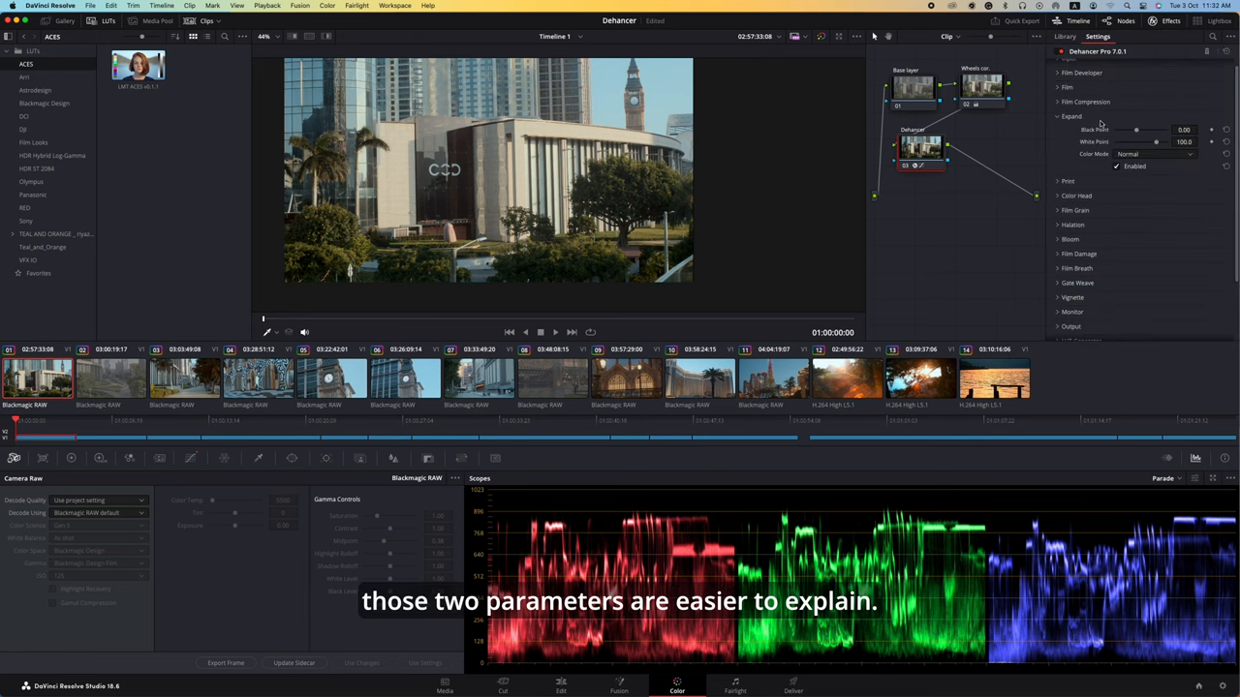
Lift Dehancer's Expand black point to about 14 to brighten the city shadows.
left_click_drag(1136, 129, 1162, 130)
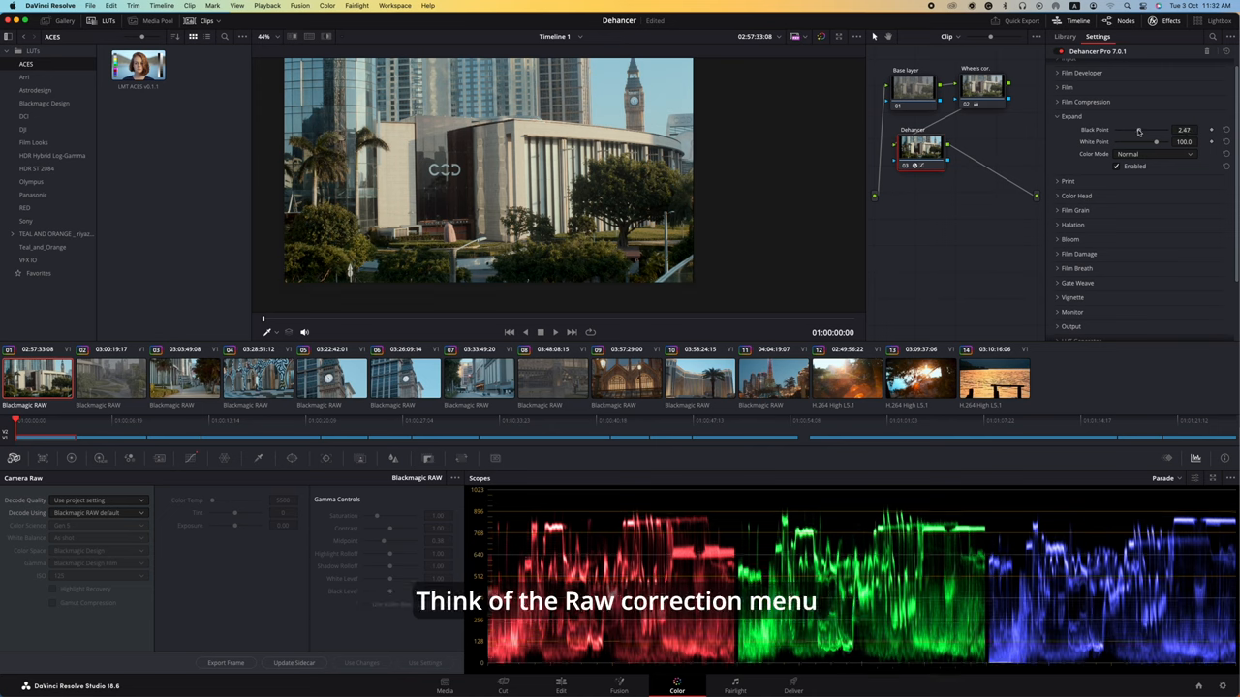
left_click_drag(1148, 130, 1172, 130)
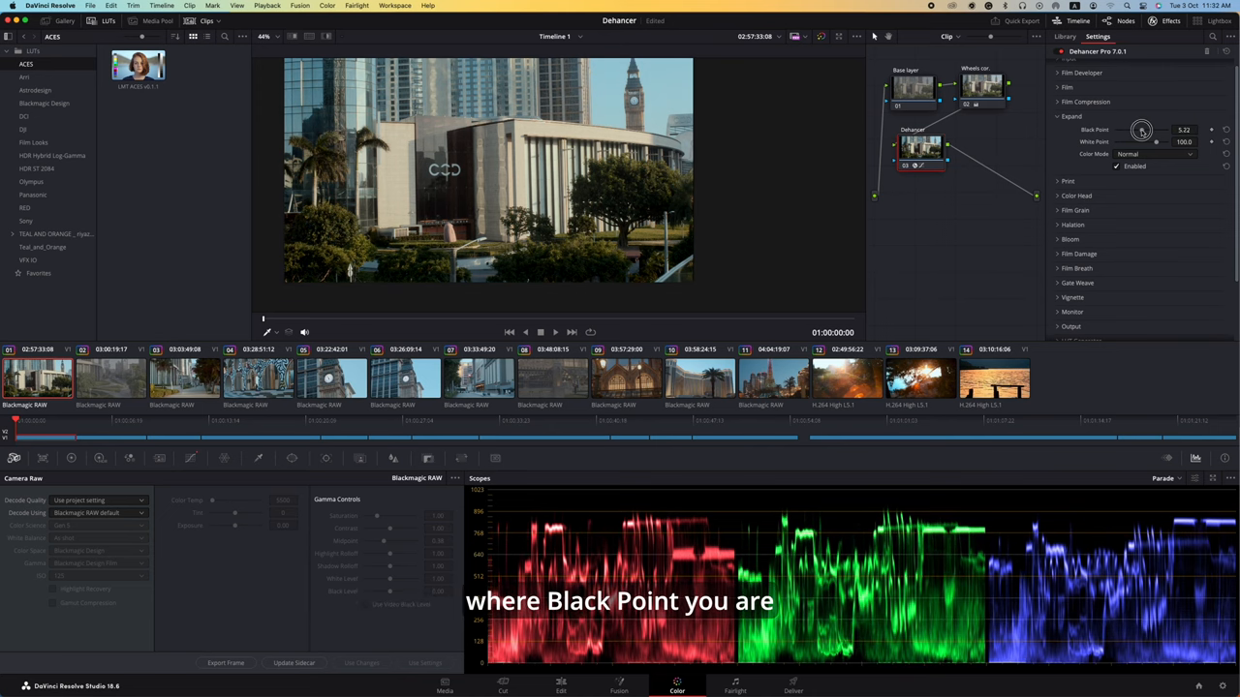
left_click_drag(1141, 130, 1151, 130)
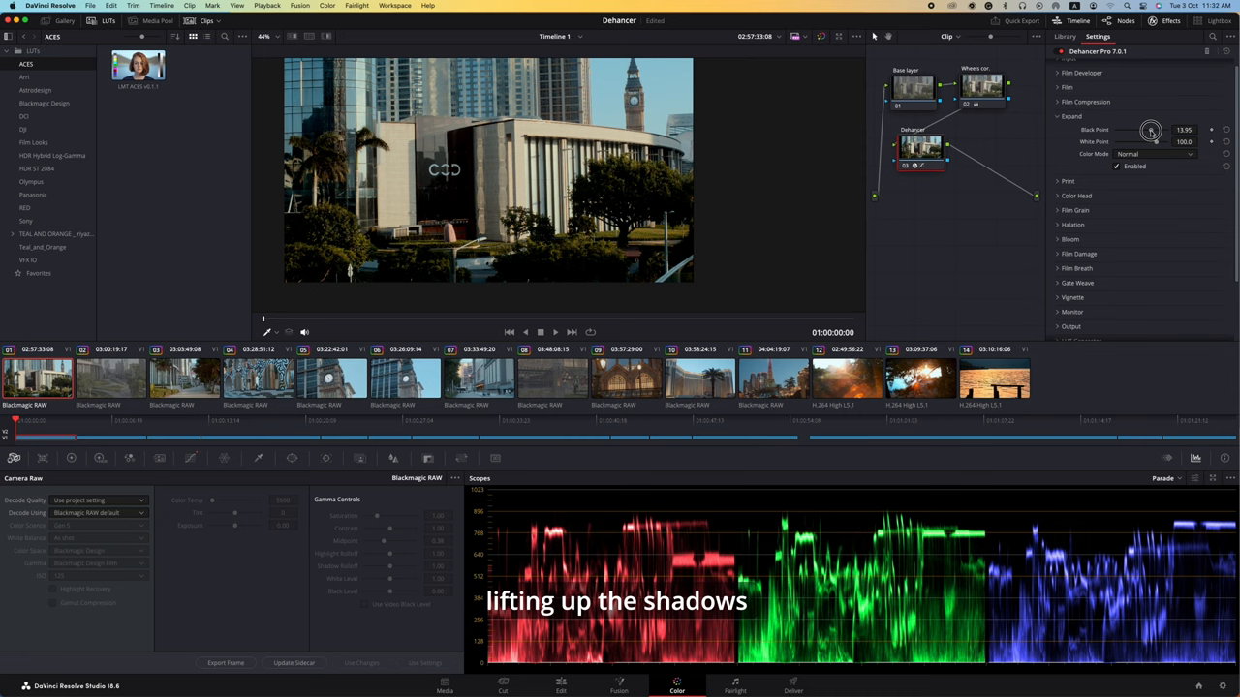
left_click_drag(1184, 141, 1163, 141)
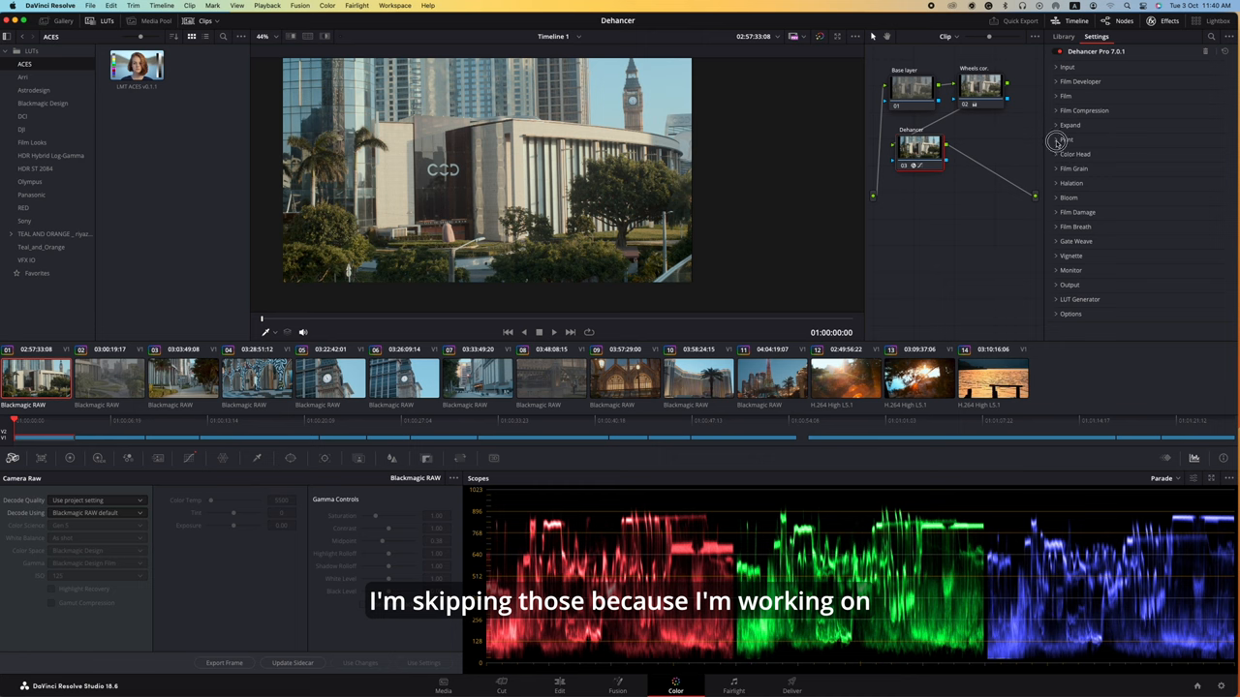
Expand Dehancer's Options section.
left_click(1057, 140)
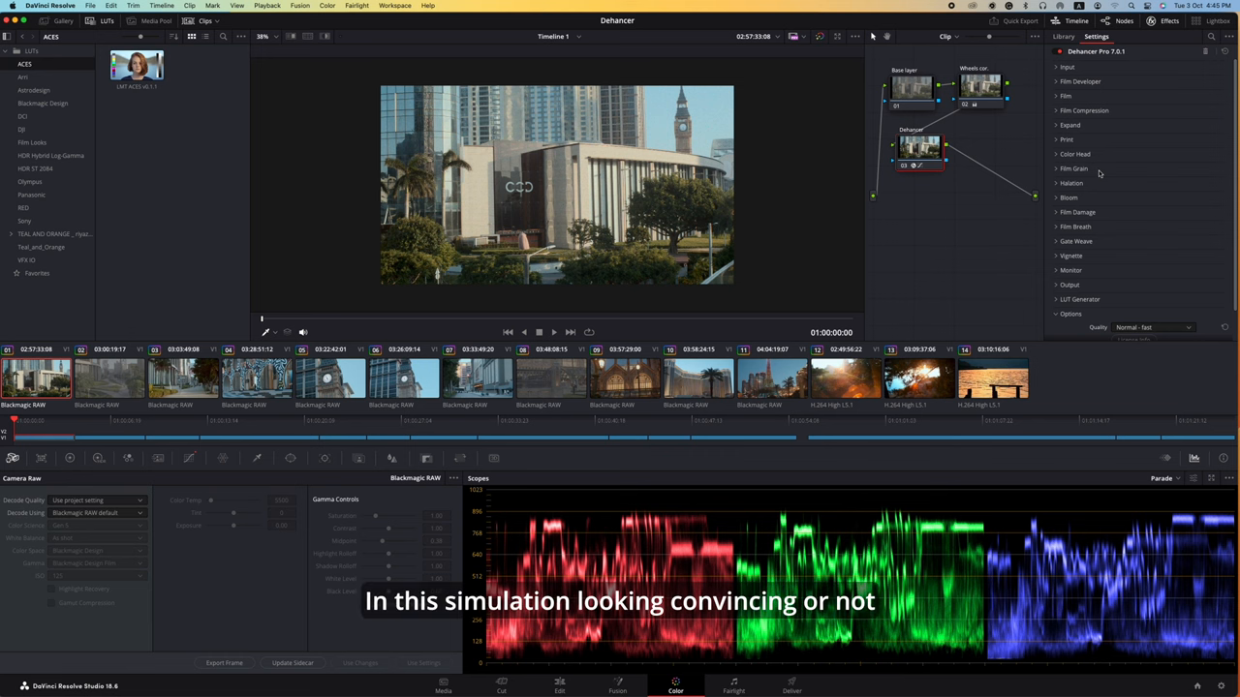
mouse_move(1057, 173)
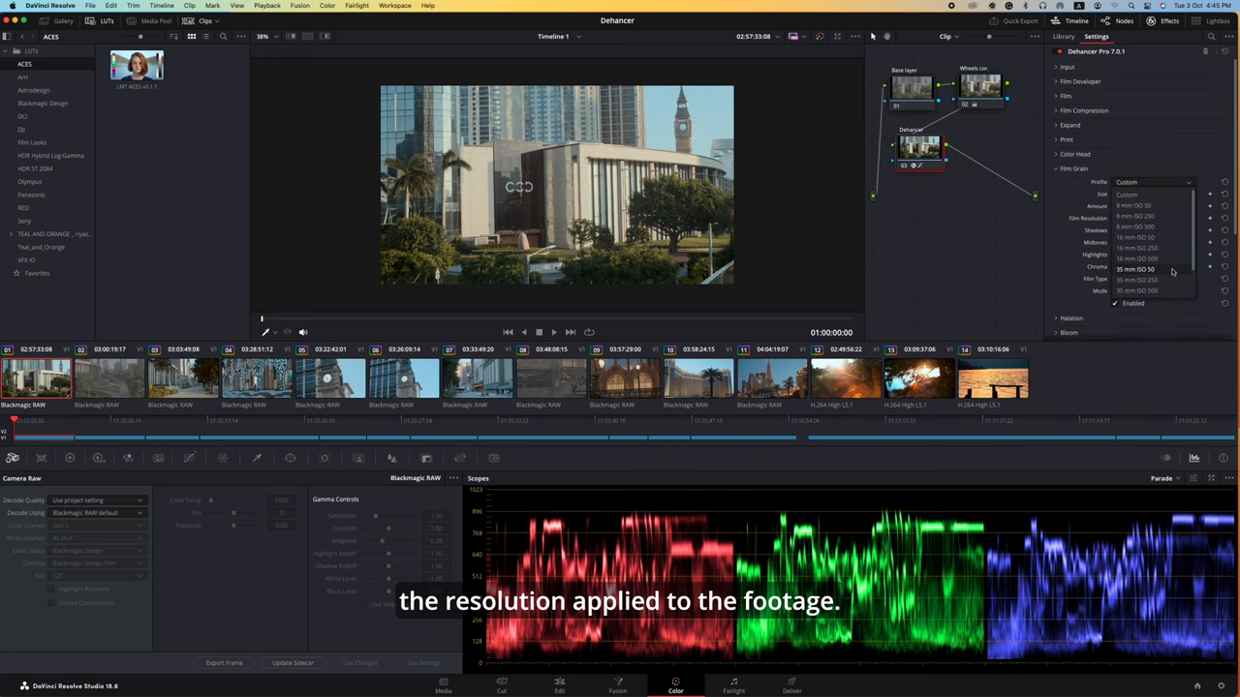
Preview the 35 mm ISO 50 grain profile, then switch Film Grain to Custom.
left_click(1136, 269)
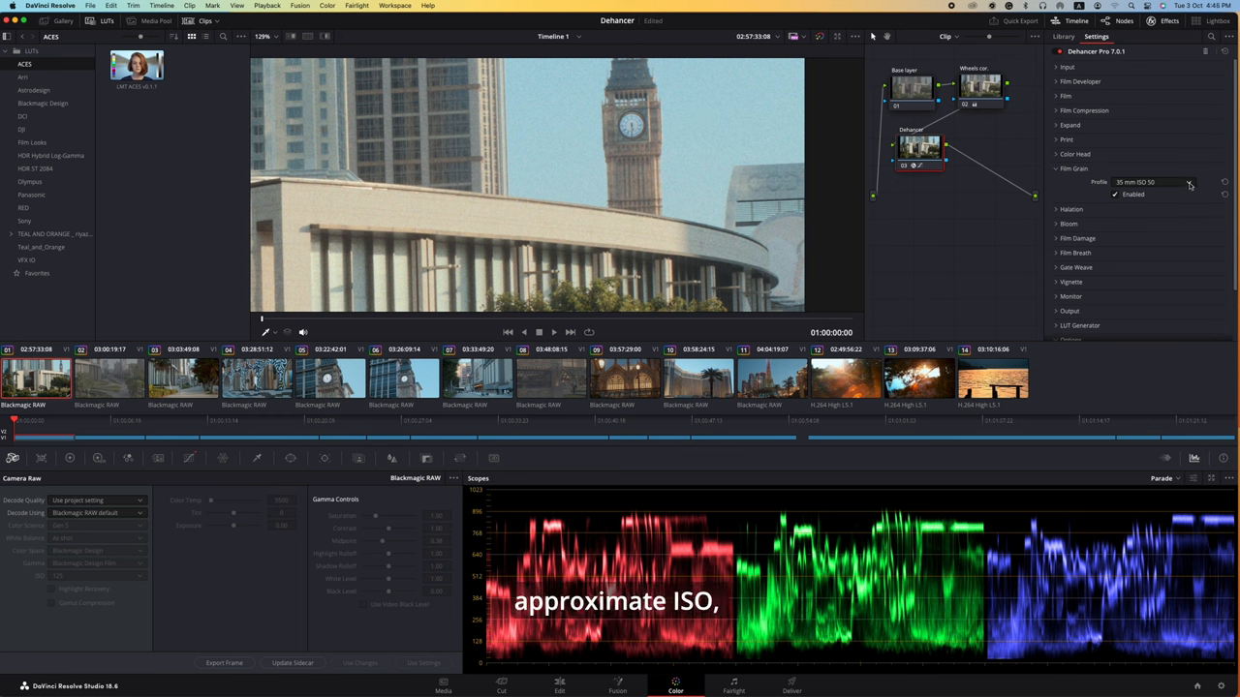
left_click(1148, 182)
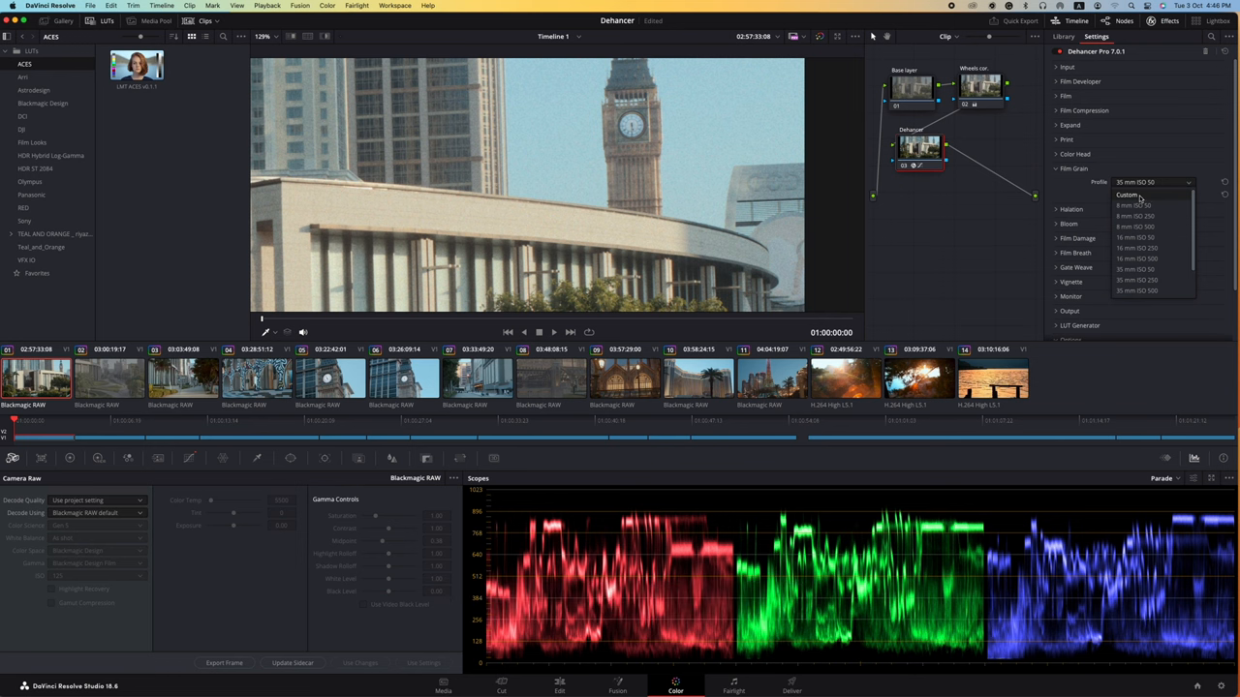
left_click(1126, 194)
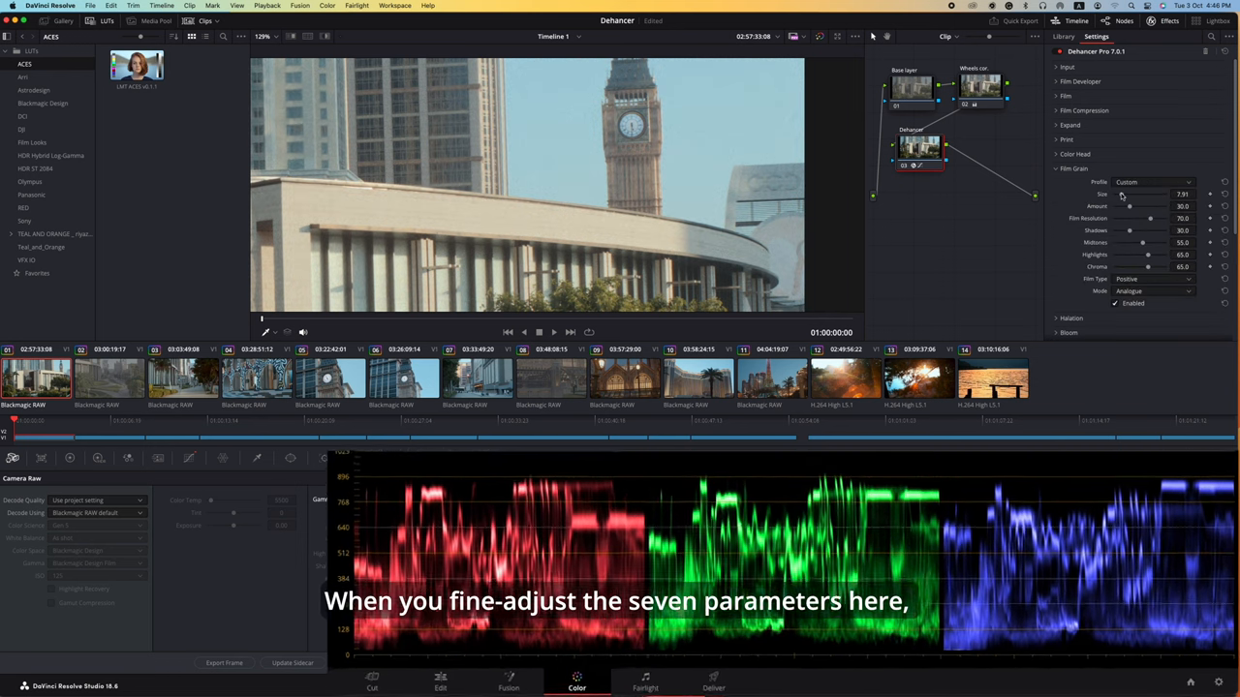
Adjust the Film Grain Size slider between about 16 and 35, settling near 34.6.
left_click_drag(1130, 206, 1153, 206)
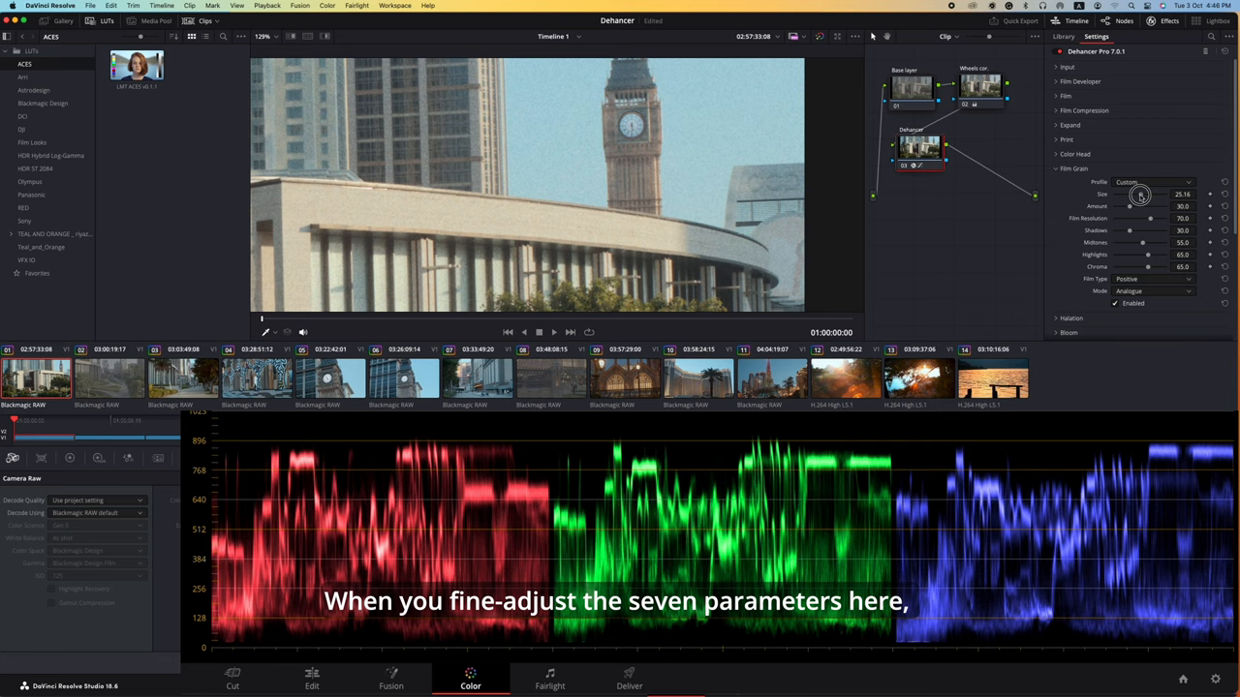
left_click_drag(1141, 194, 1130, 194)
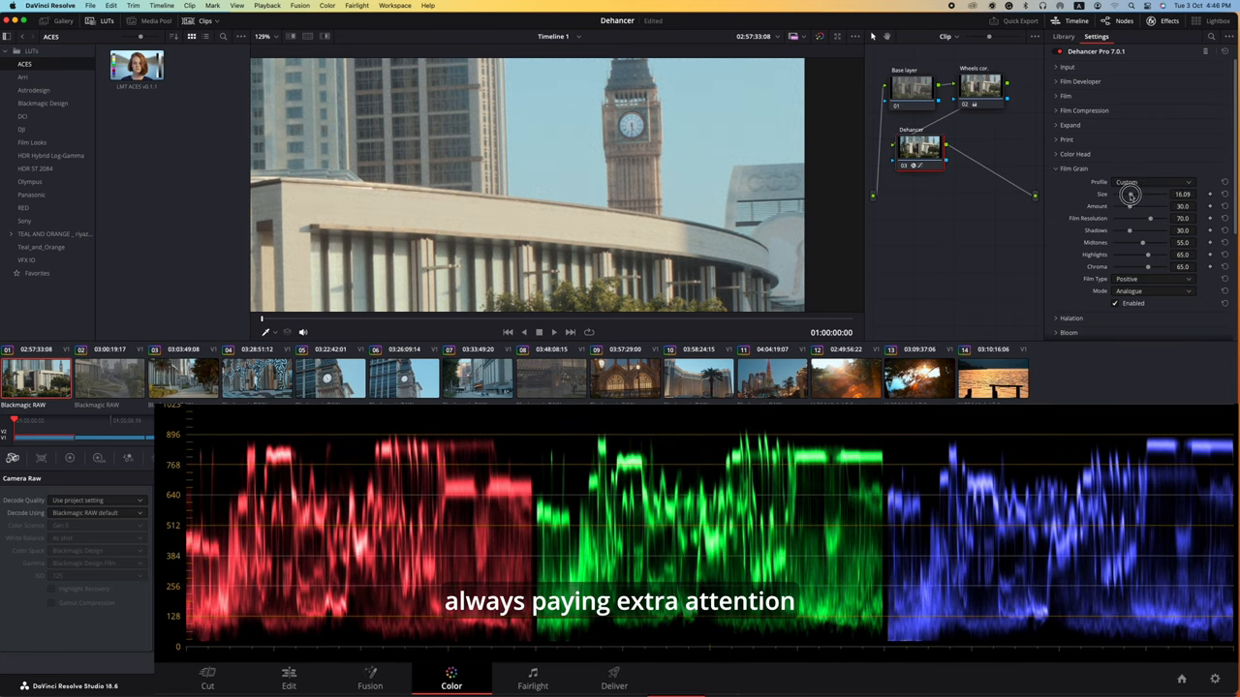
left_click_drag(1130, 195, 1150, 195)
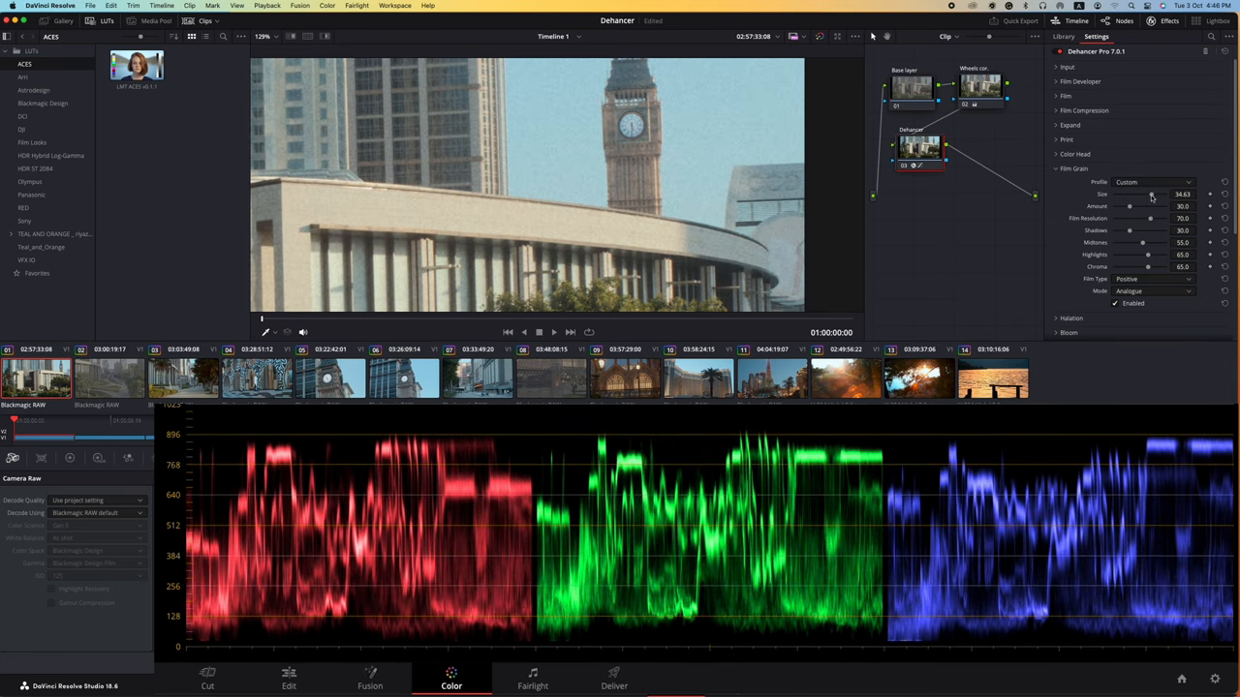
left_click_drag(1150, 194, 1136, 194)
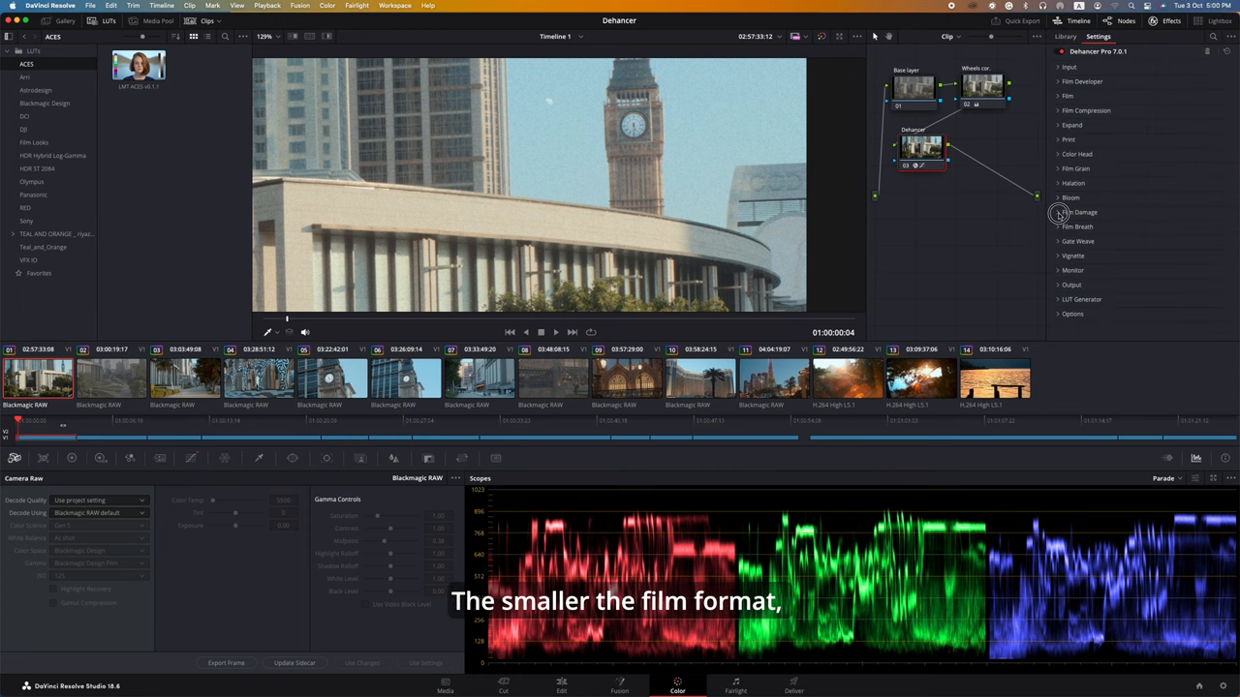
left_click(1079, 212)
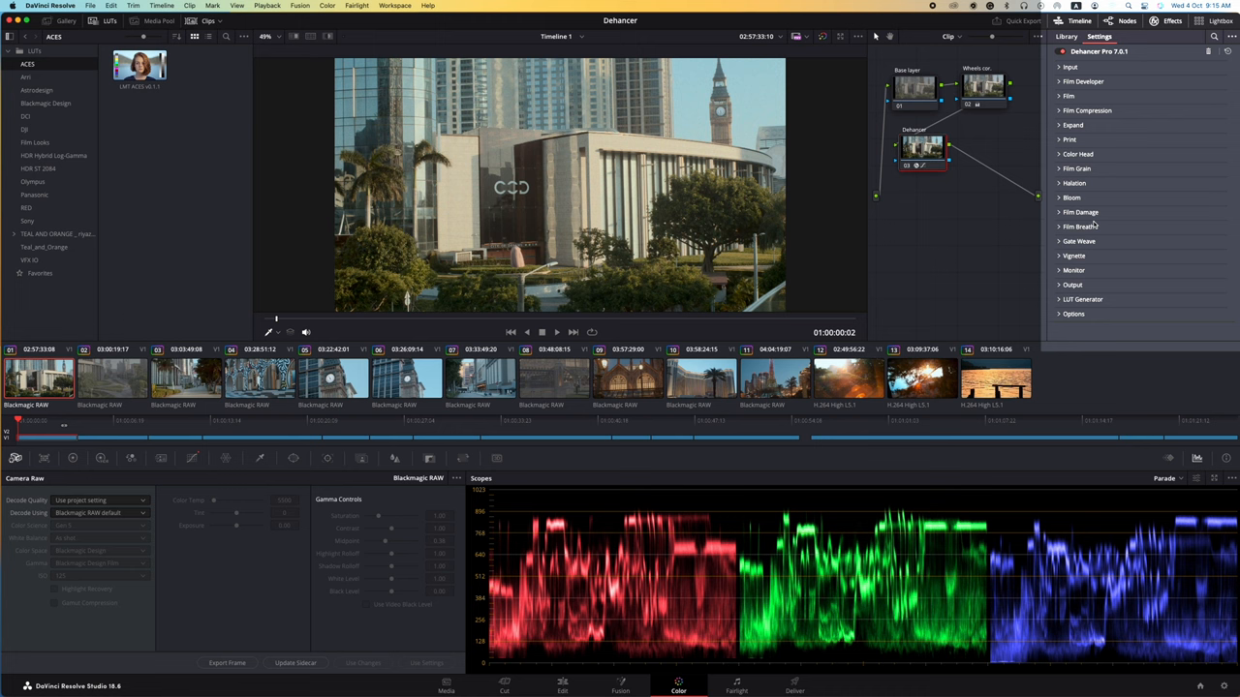
mouse_move(1104, 232)
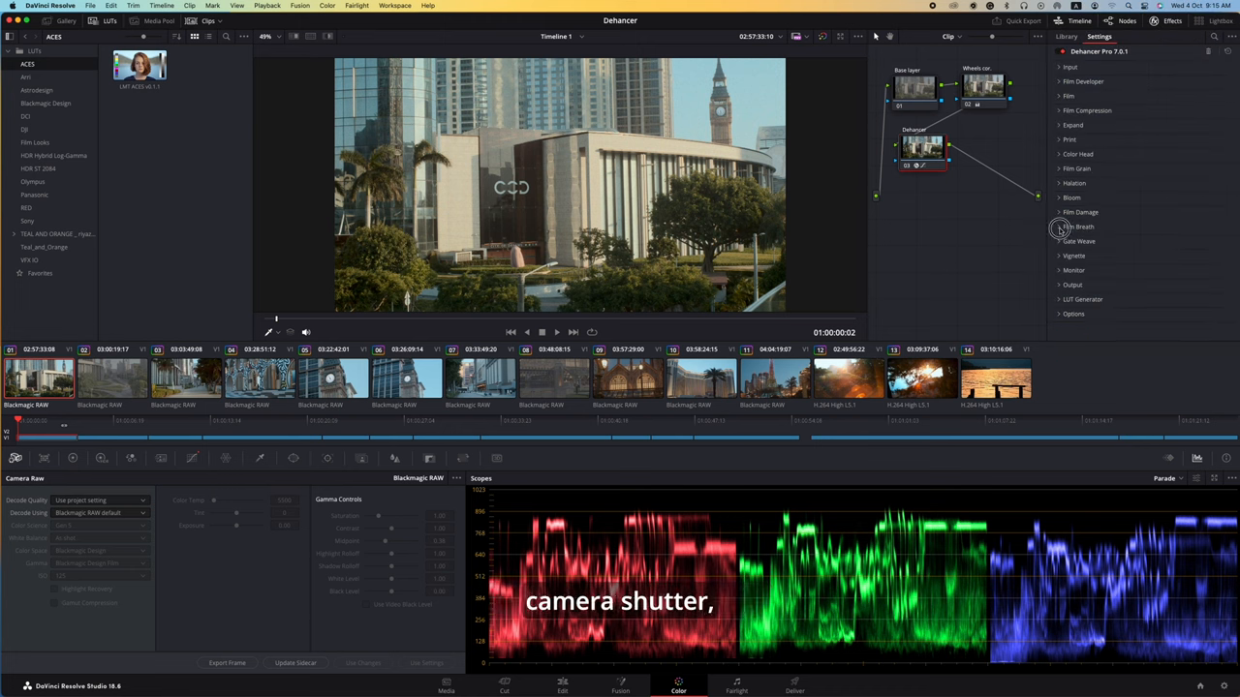
left_click(1061, 226)
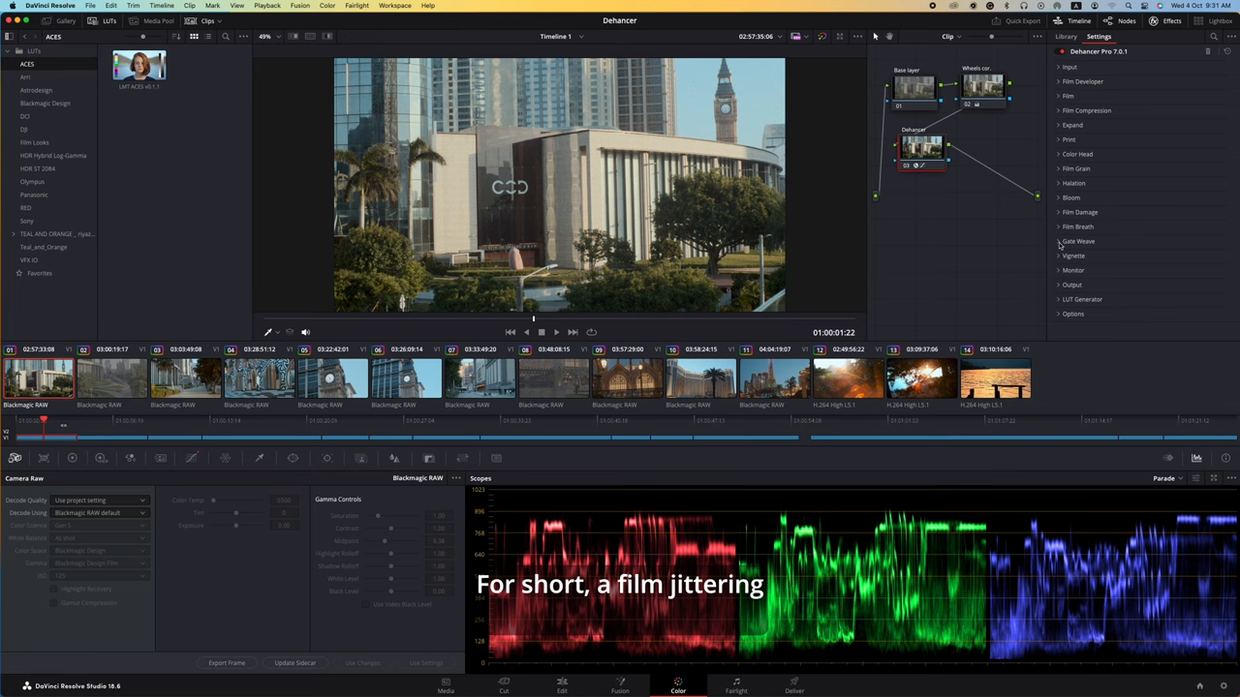
Expand LUT Generator at Normal (33x33x33) size and export the current look as a LUT.
left_click(1061, 241)
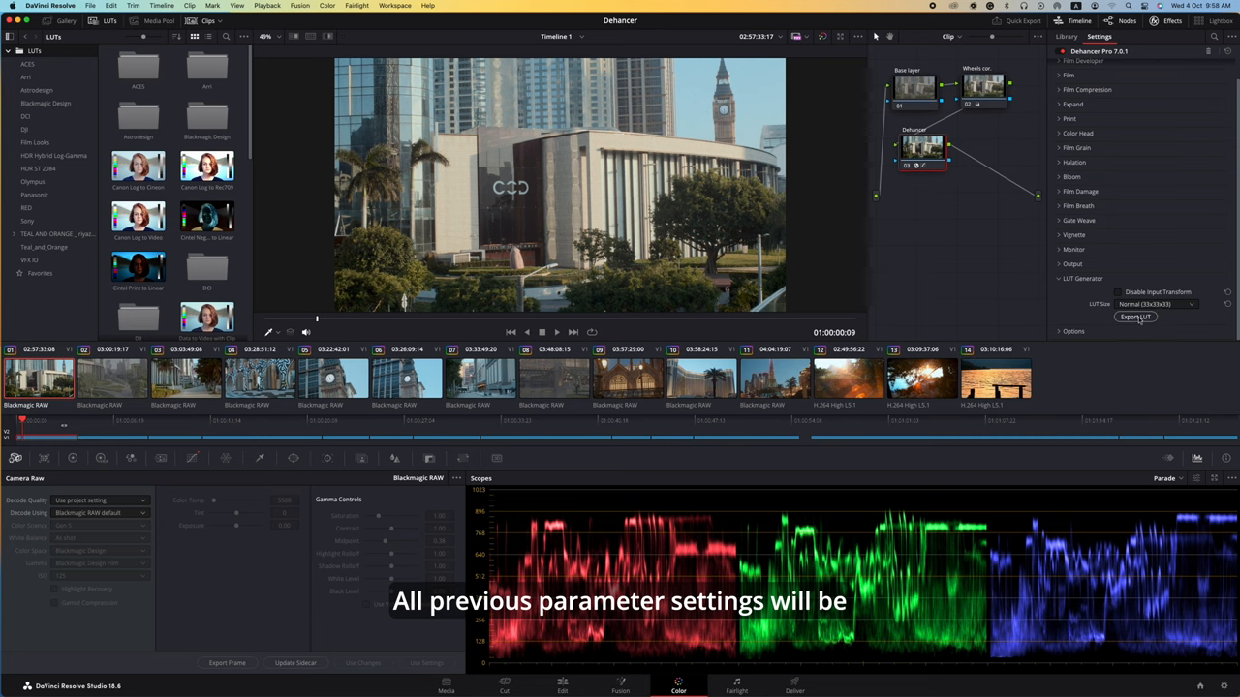
left_click(1135, 316)
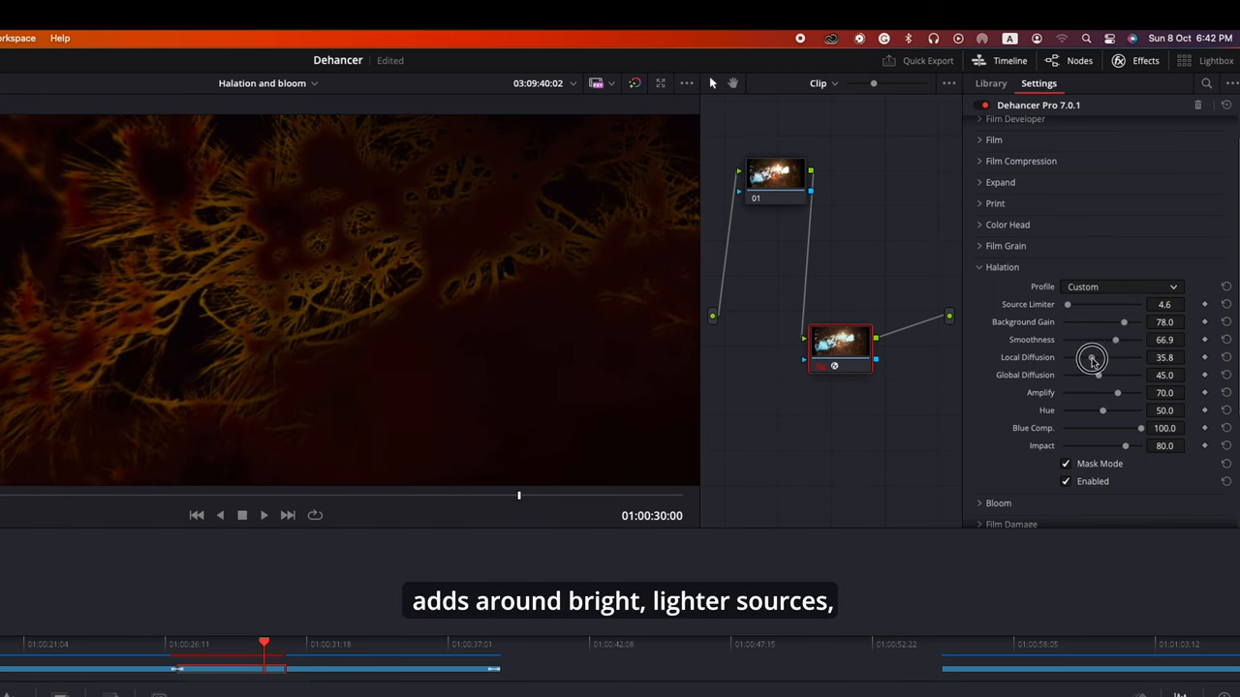
Set Halation local diffusion to 72.5, lower global diffusion slightly, and amplify to 57.8.
left_click_drag(1097, 357, 1120, 358)
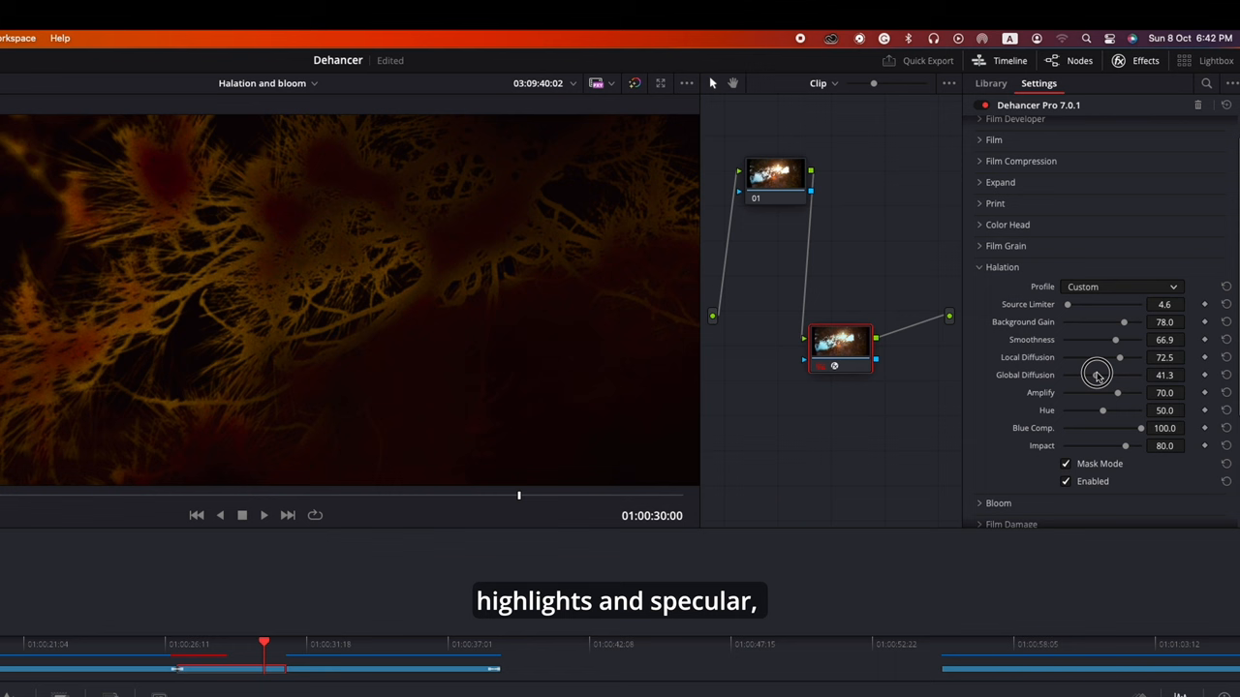
left_click_drag(1096, 375, 1107, 392)
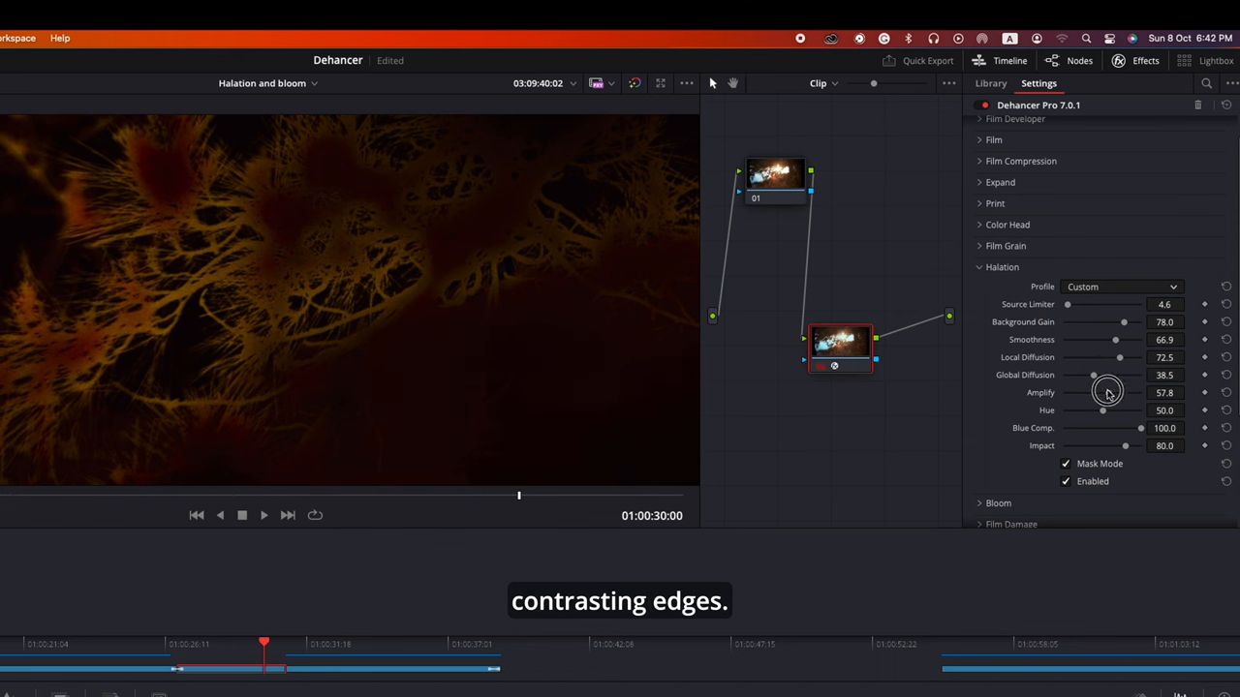
left_click_drag(1124, 445, 1122, 446)
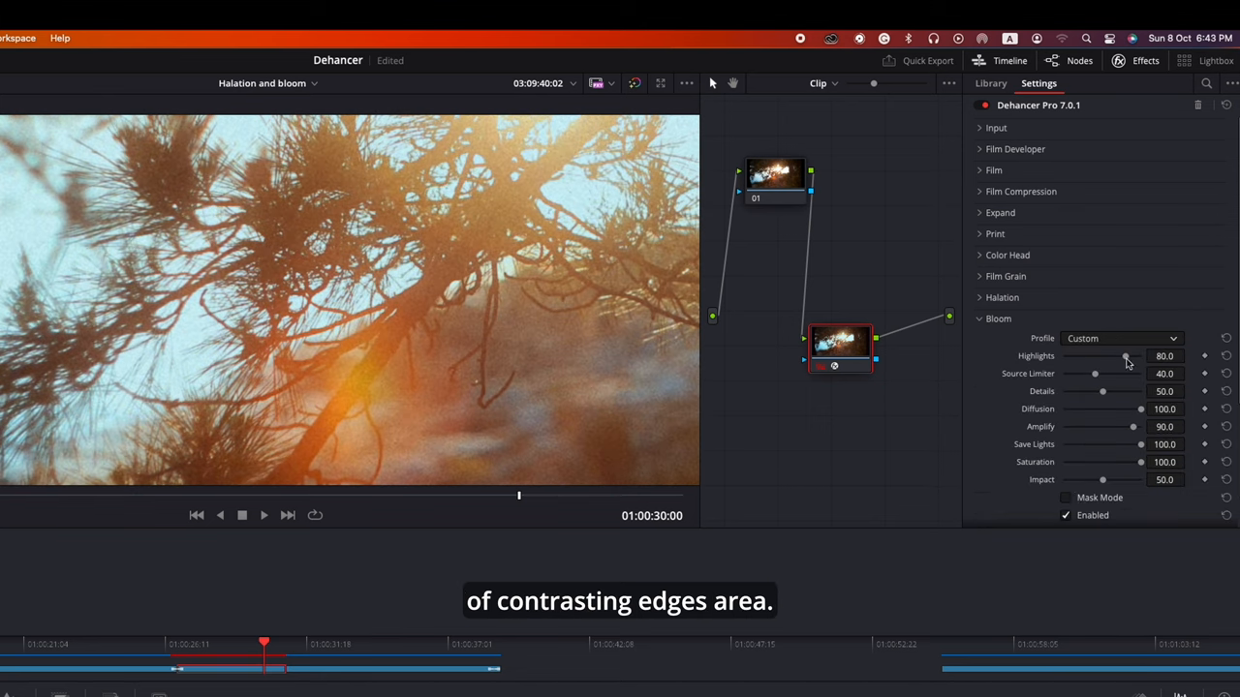
Raise Bloom highlights to 92.7 and lower impact to 43.1.
left_click_drag(1125, 357, 1135, 356)
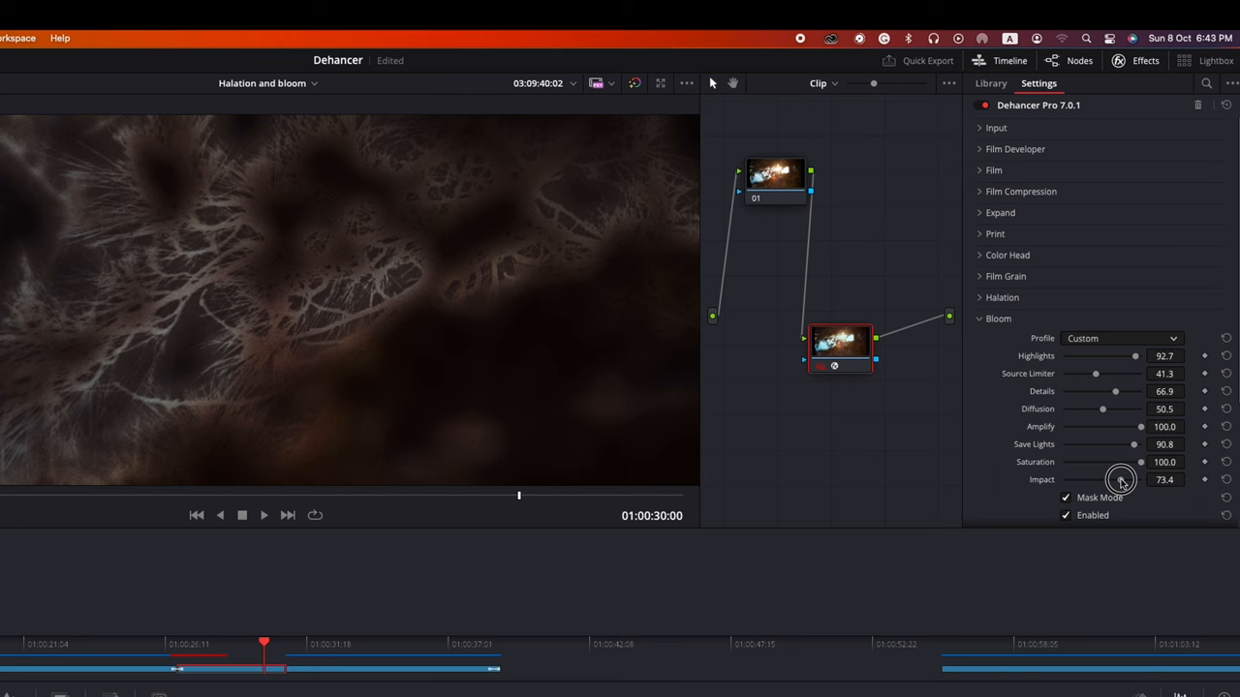
left_click_drag(1120, 480, 1096, 479)
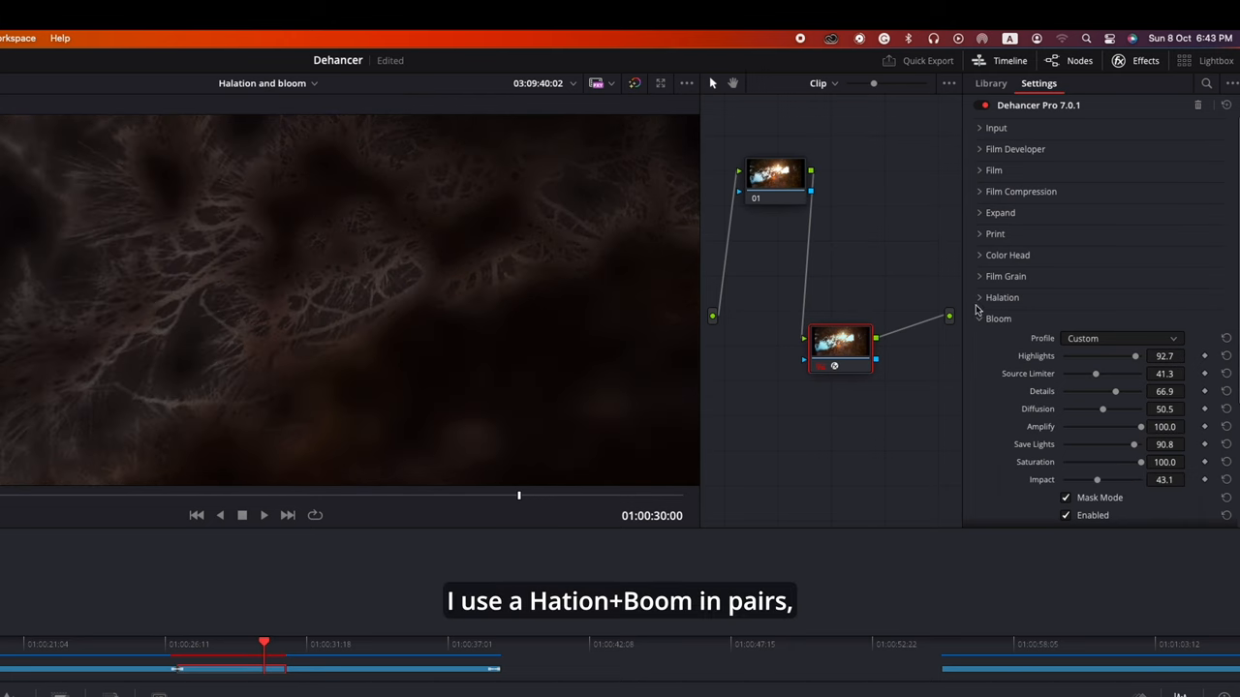
left_click(1002, 298)
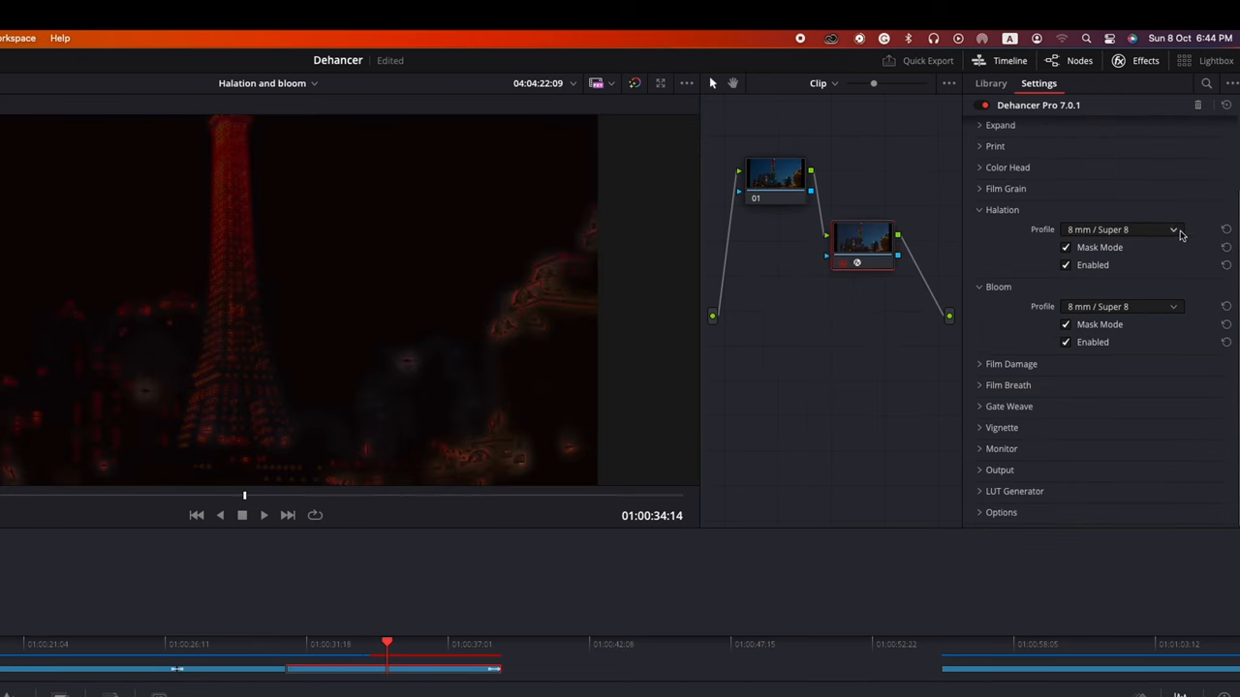
Set the Halation profile to Custom and adjust its Smoothness slider.
left_click(1120, 230)
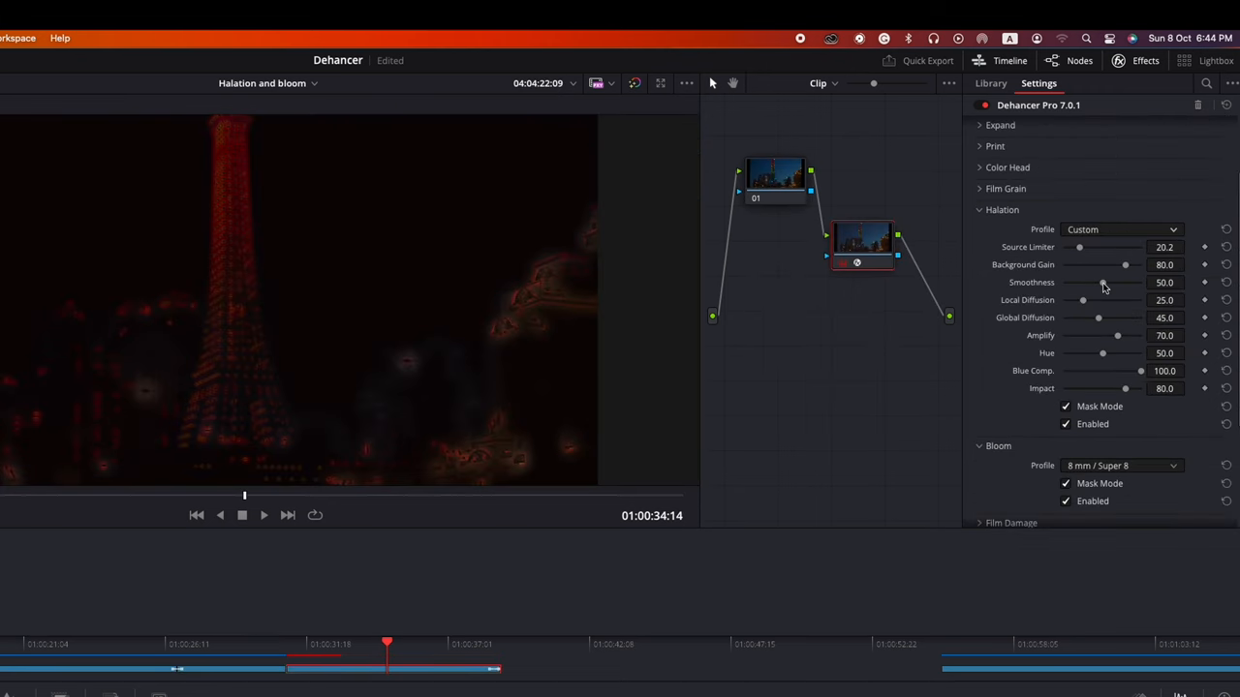
left_click_drag(1082, 300, 1103, 301)
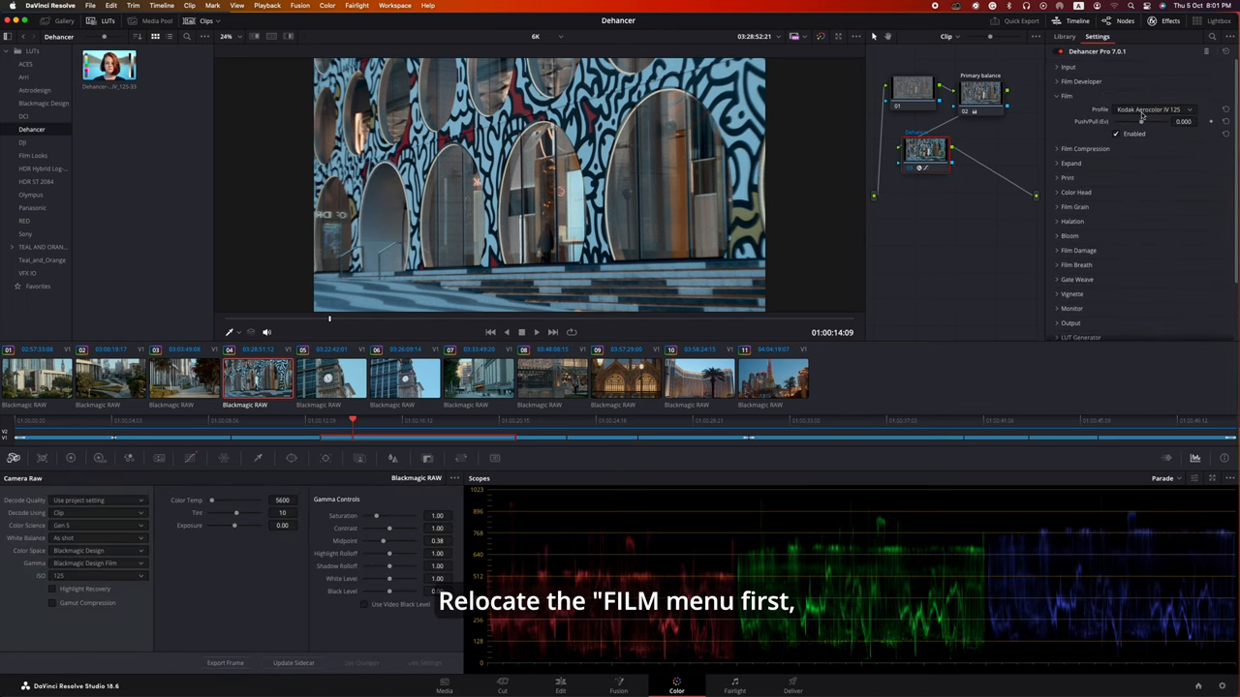
Expand the Film Developer and Film Compression settings sections.
left_click(1057, 81)
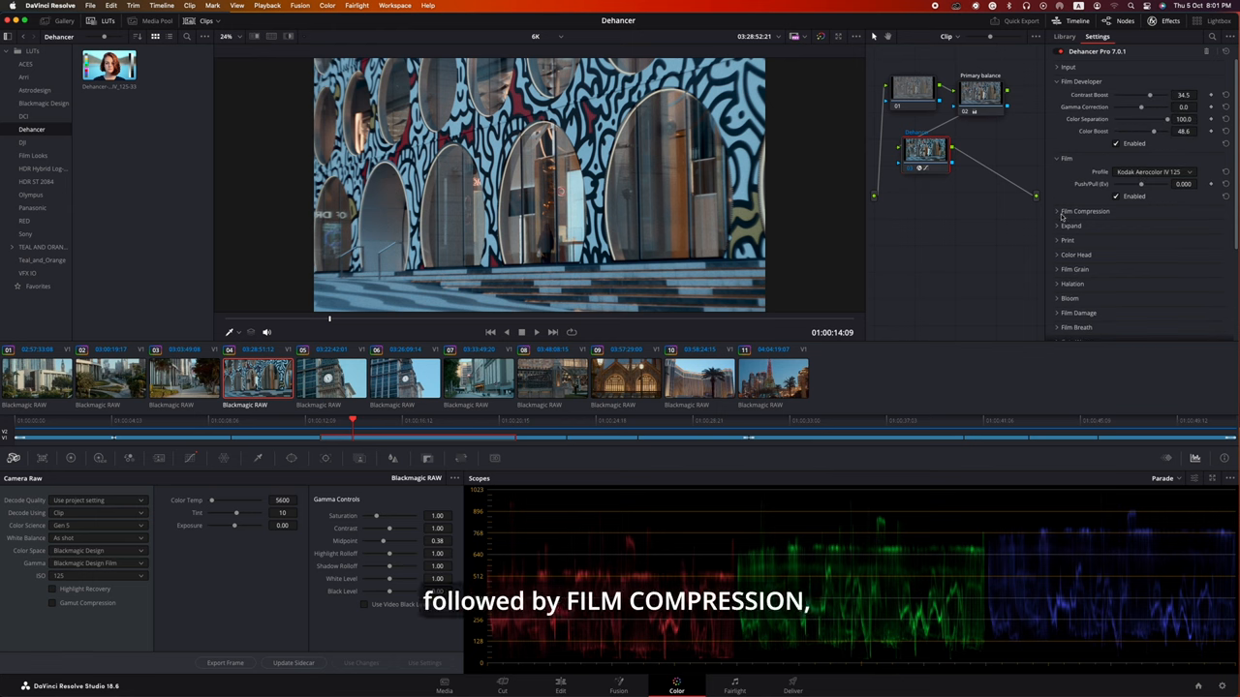
left_click(1085, 211)
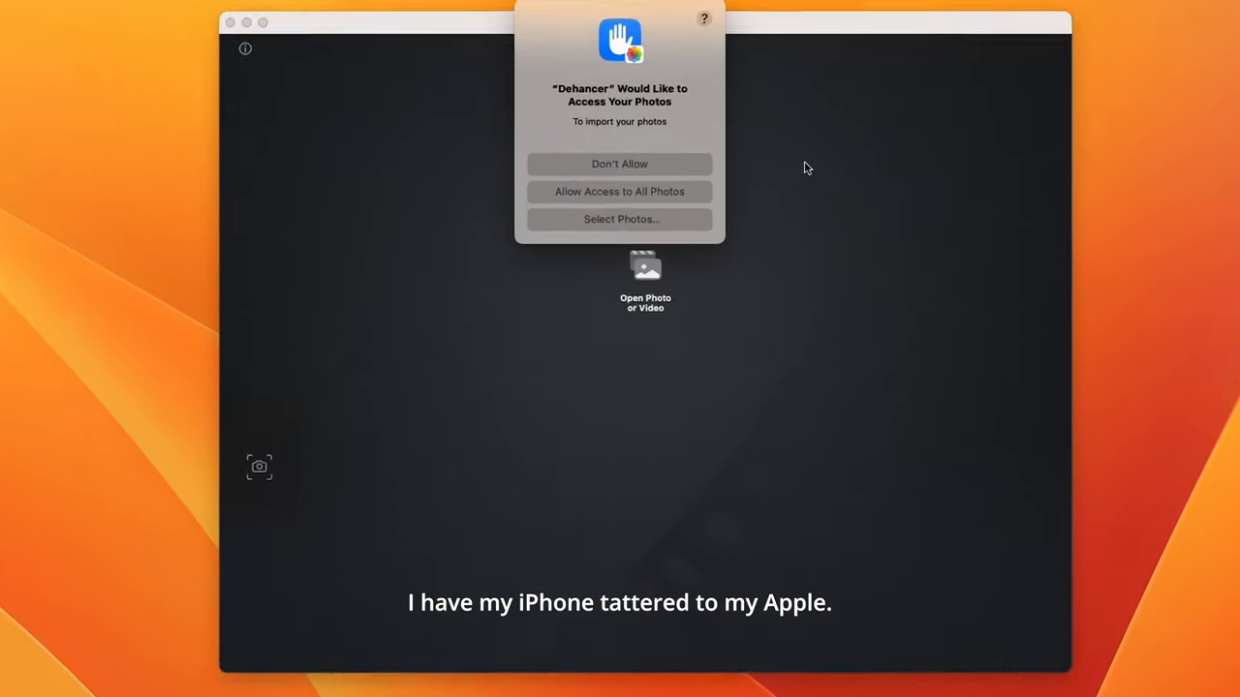
Dismiss the photo access prompt, then load a street photo through the camera button, granting access.
left_click(619, 191)
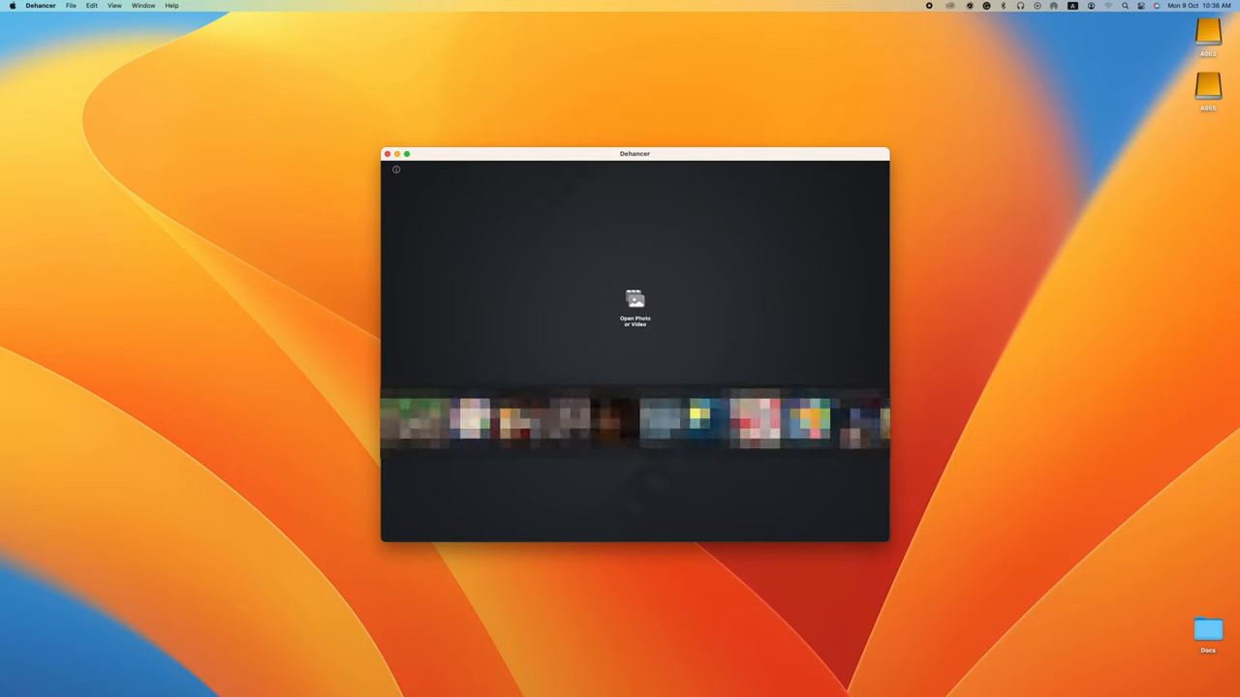
left_click(634, 308)
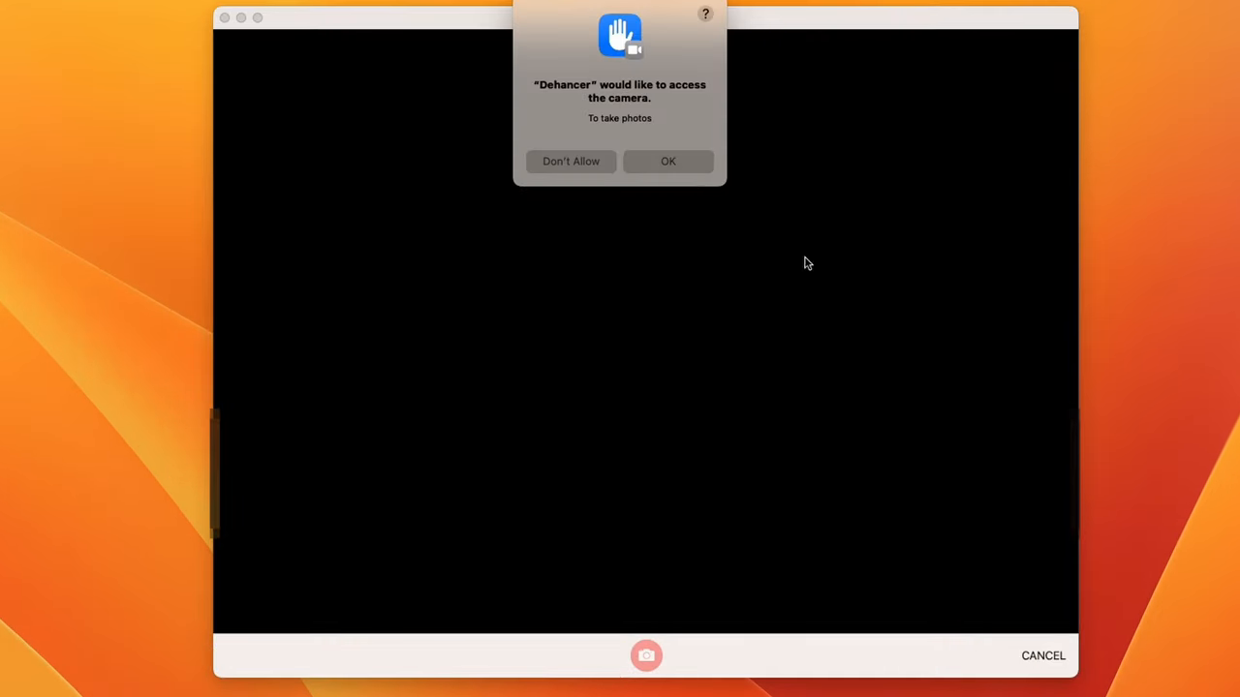
left_click(668, 161)
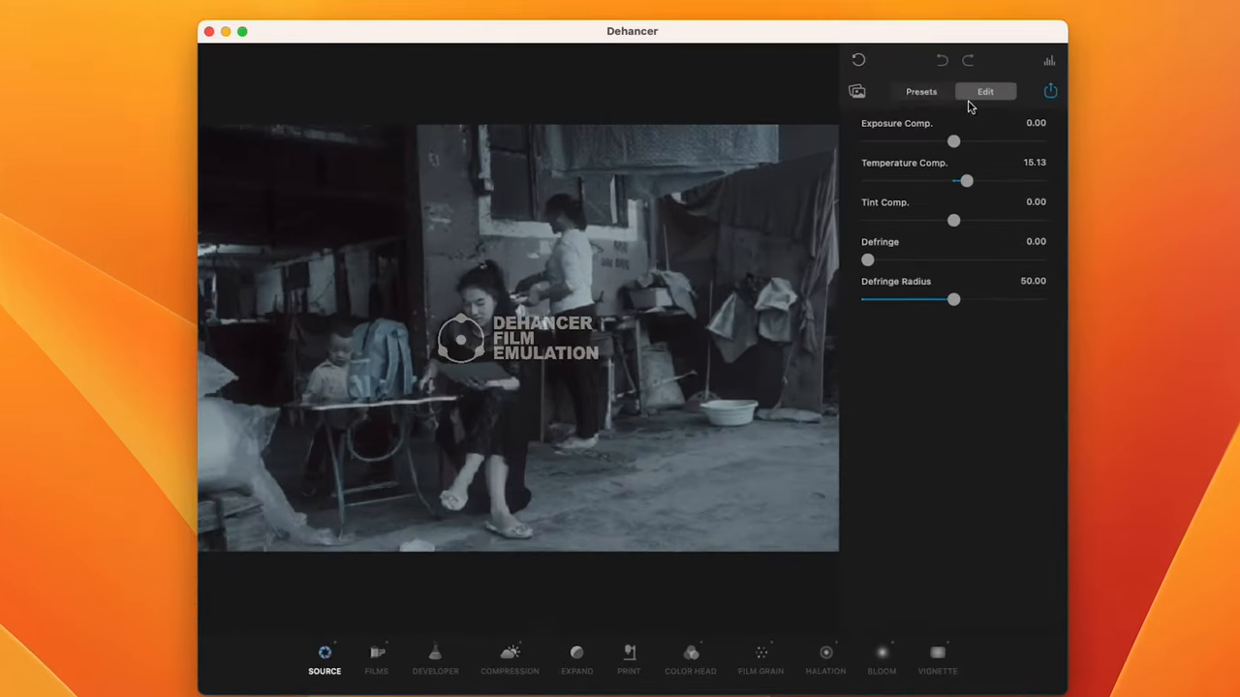
Preview Fujichrome Velvia 50, Fujifilm FP-100c and Kodak Aerocolor IV 125 presets, then scroll the list.
left_click(920, 91)
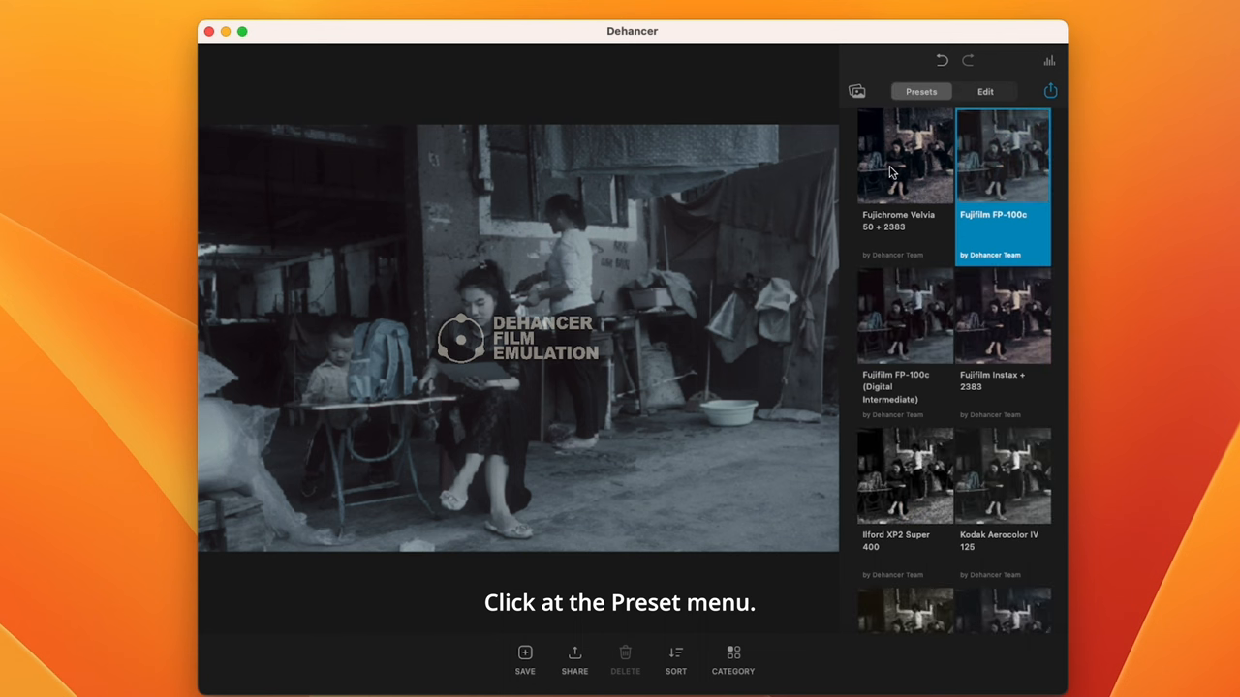
left_click(904, 155)
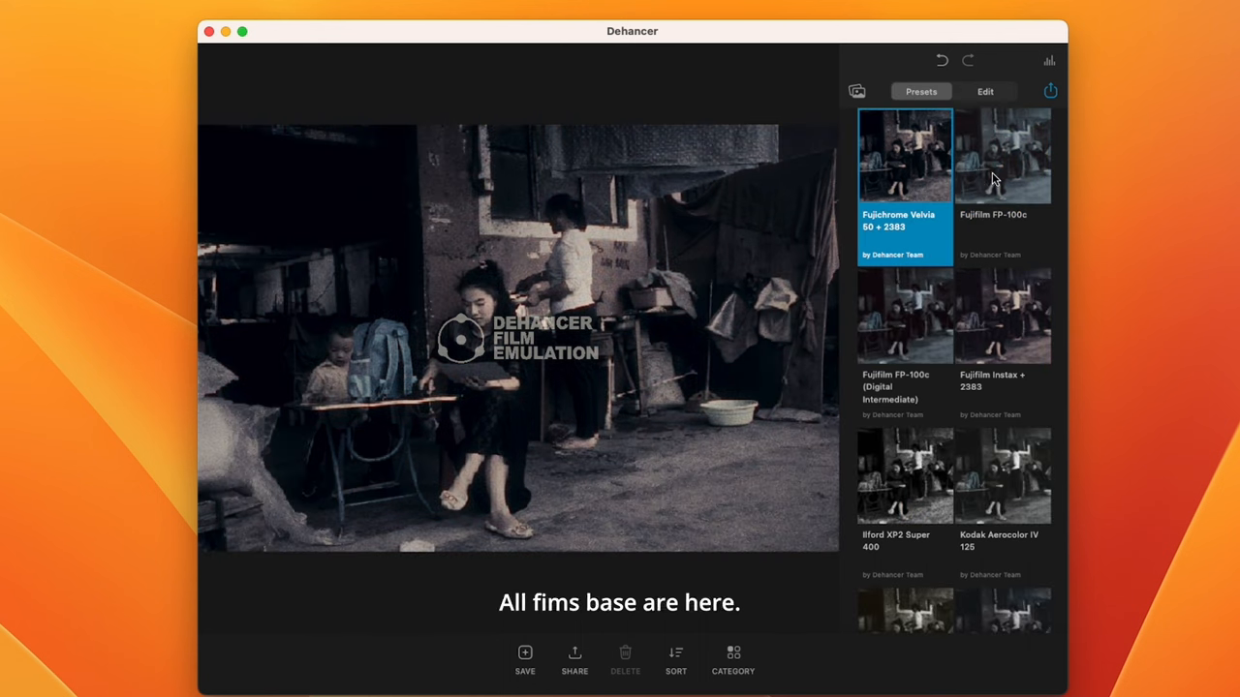
left_click(1003, 156)
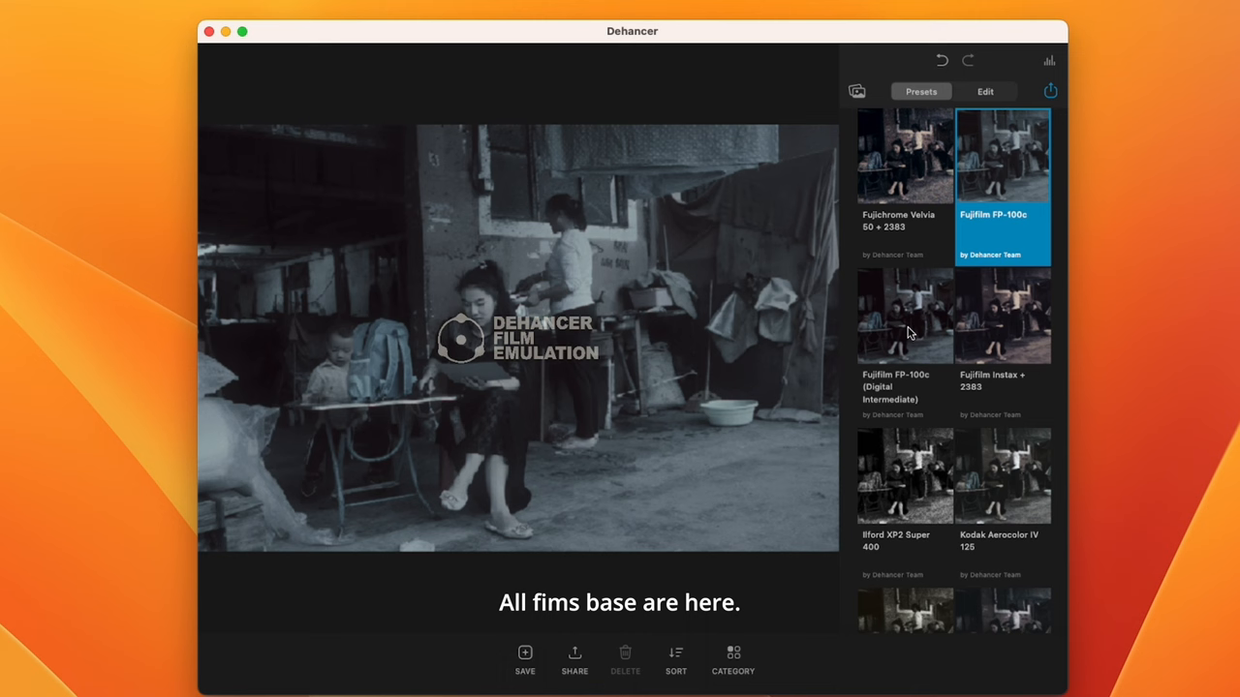
left_click(1003, 315)
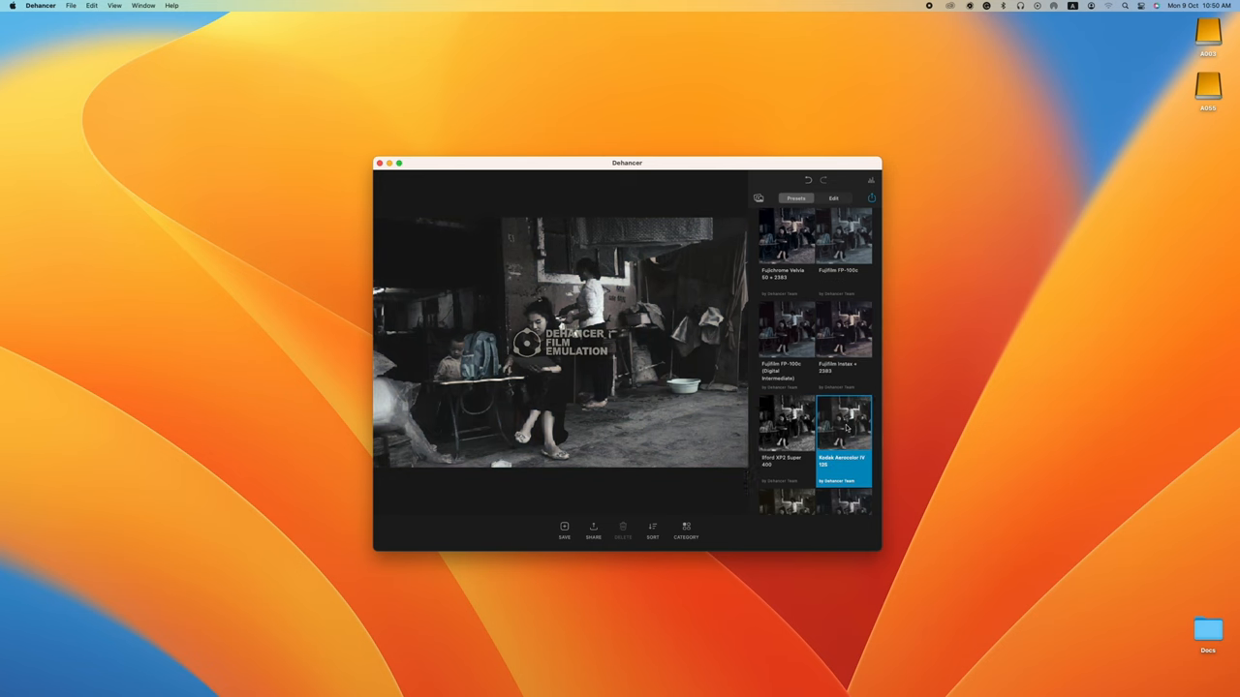
scroll("down", 3)
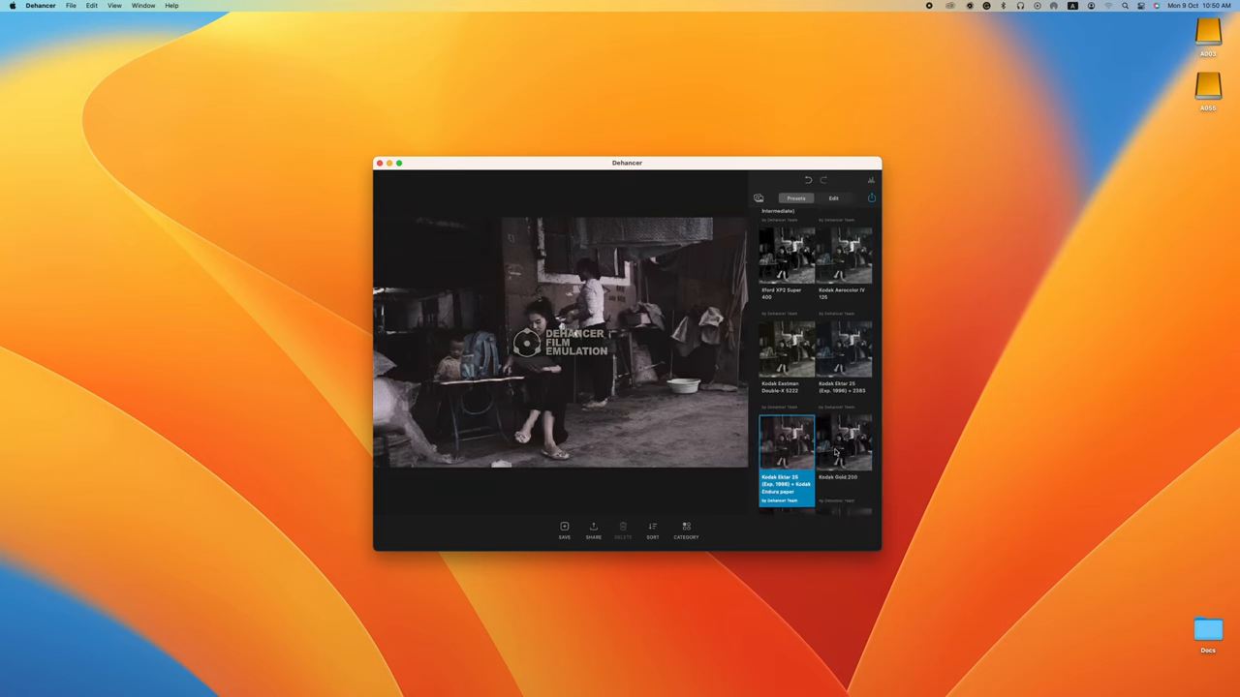